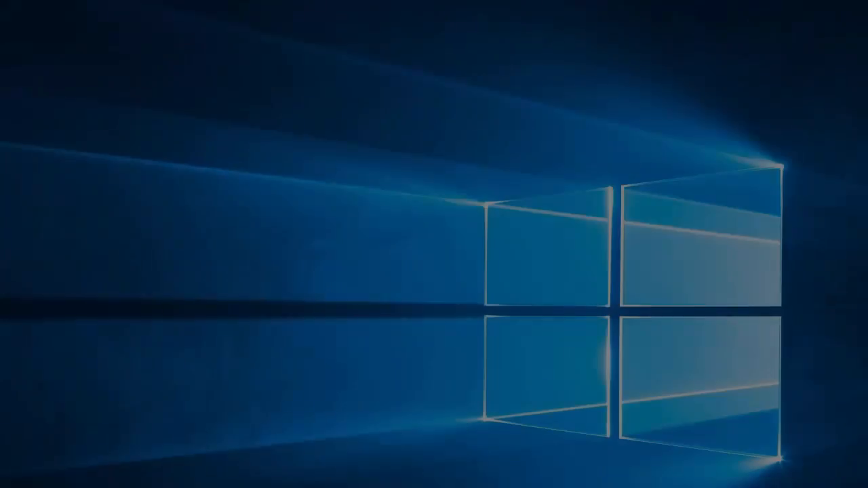
Step: Launch the CQC Admin Interface from the desktop so the Register CQC dialog appears
left_click(10, 486)
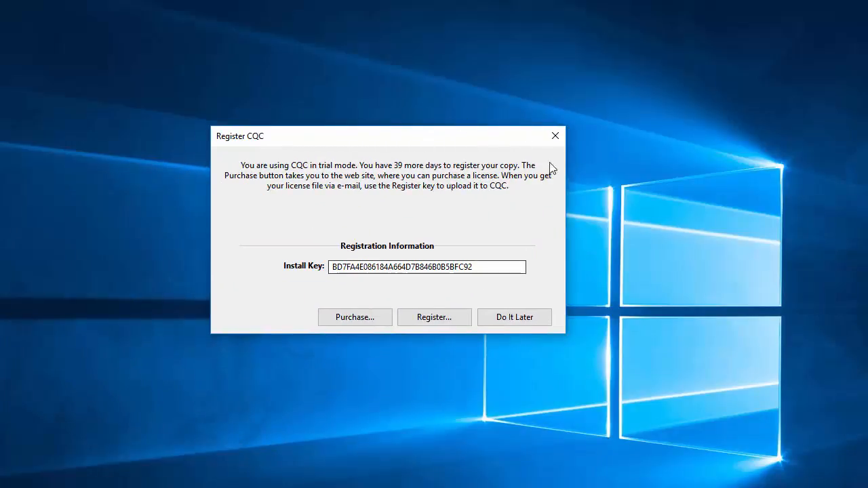
Step: Postpone trial registration and log in as the Admin user
left_click(514, 318)
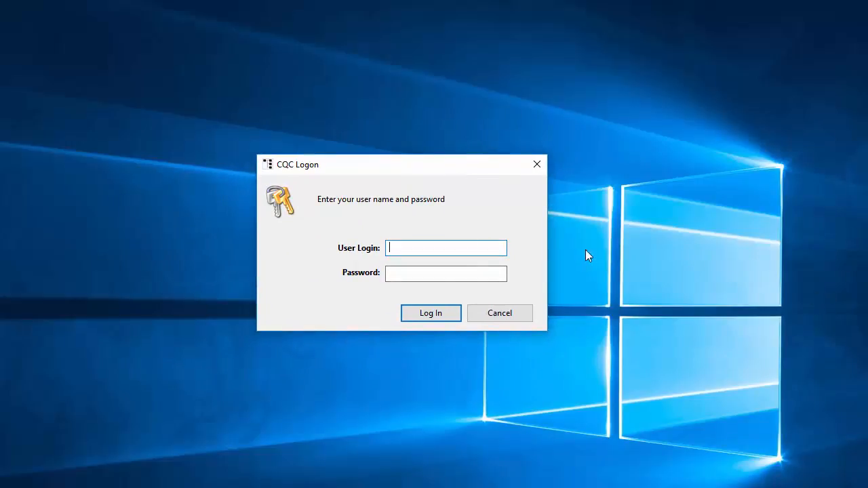
mouse_move(477, 212)
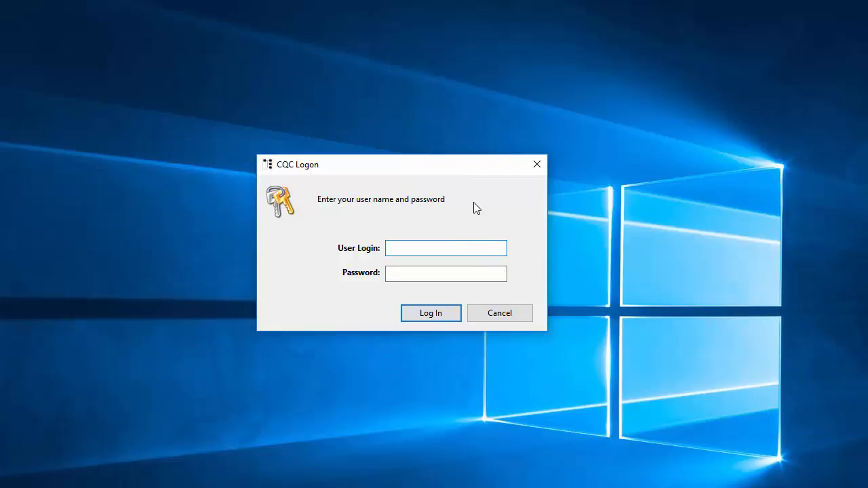
type("Admin")
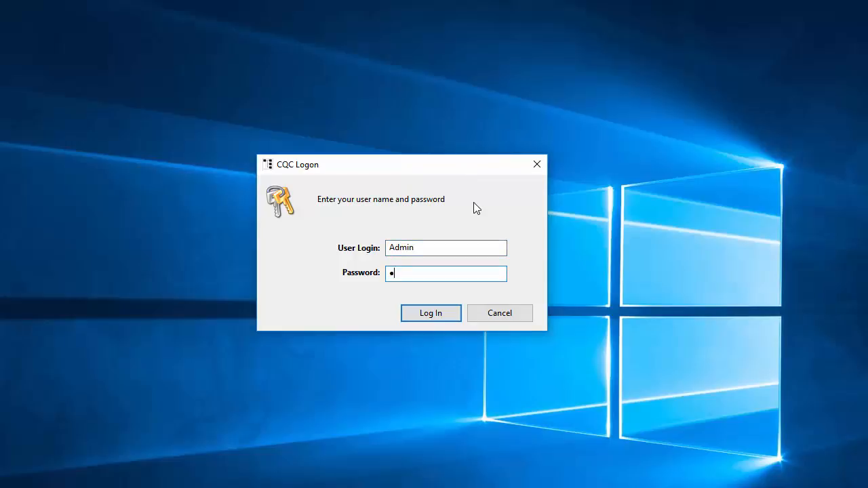
left_click(430, 312)
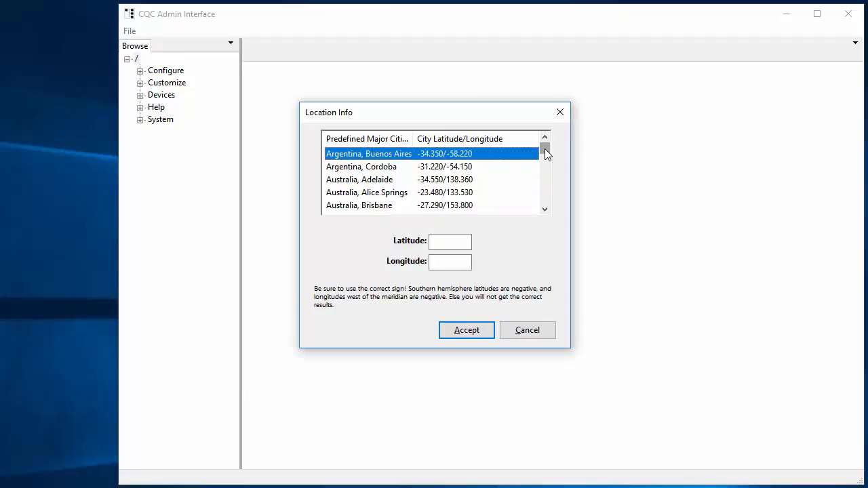
Step: Choose USA, Charlotte (35.140 / -80.500) in Location Info and accept it
left_click_drag(545, 153, 545, 189)
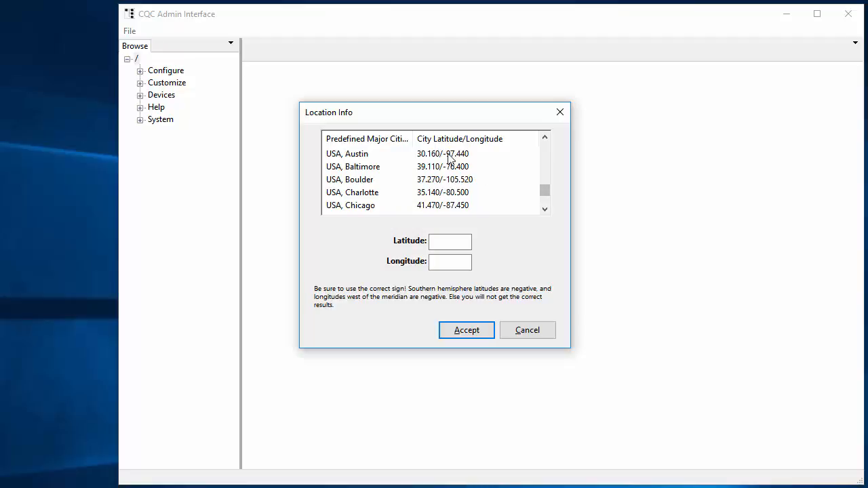
left_click(352, 192)
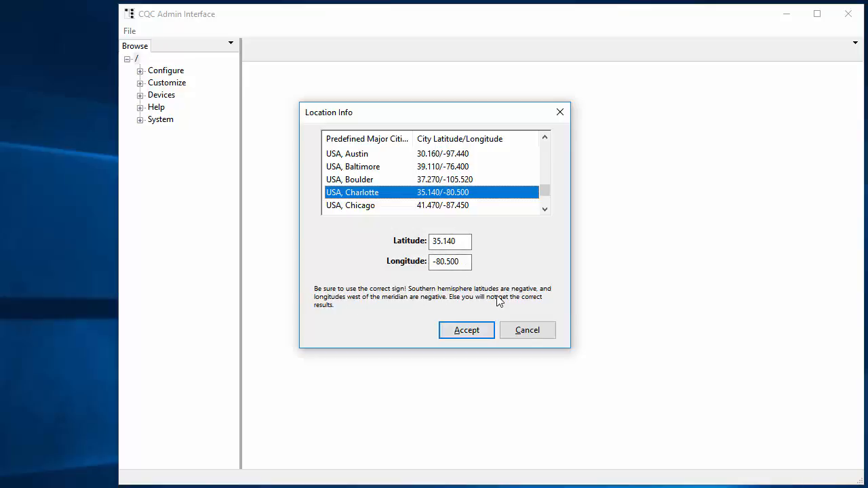
mouse_move(466, 329)
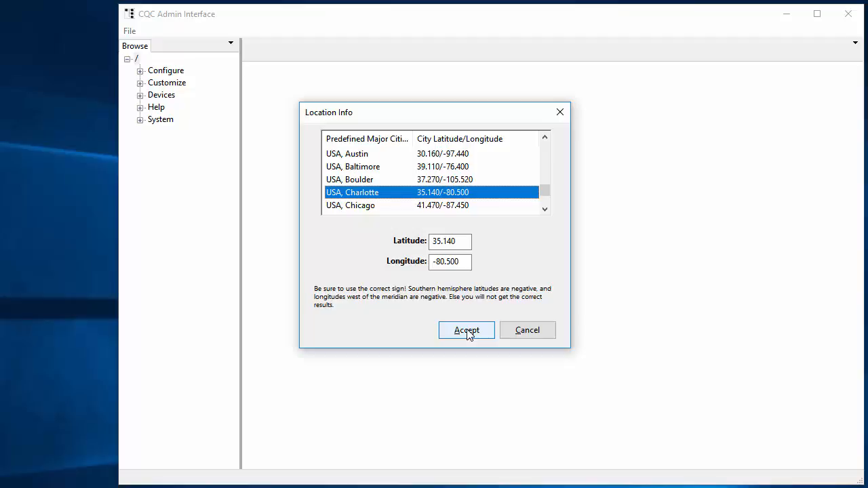
left_click(466, 331)
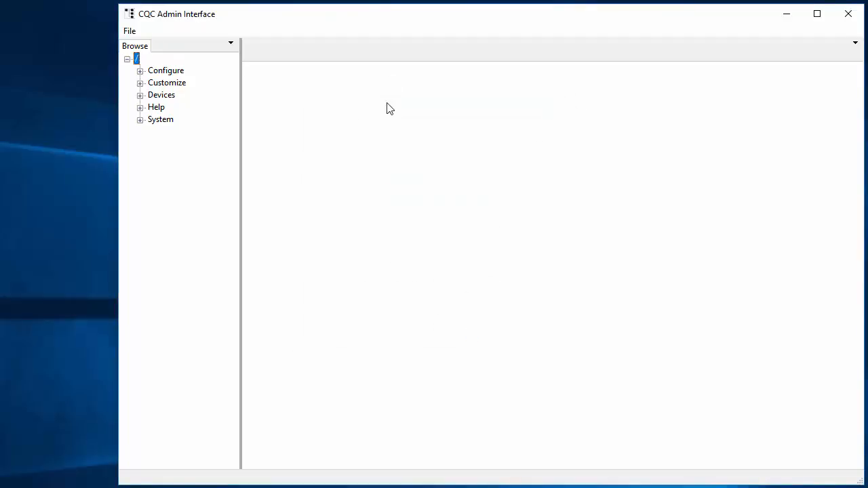
mouse_move(155, 155)
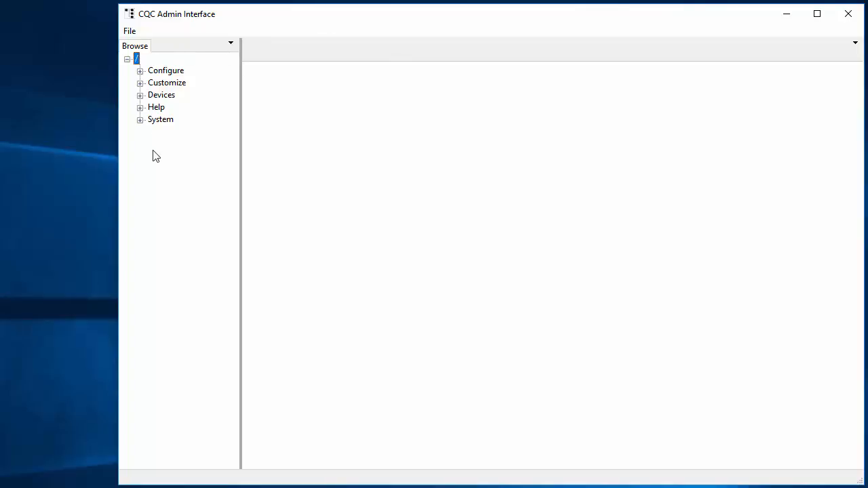
mouse_move(152, 120)
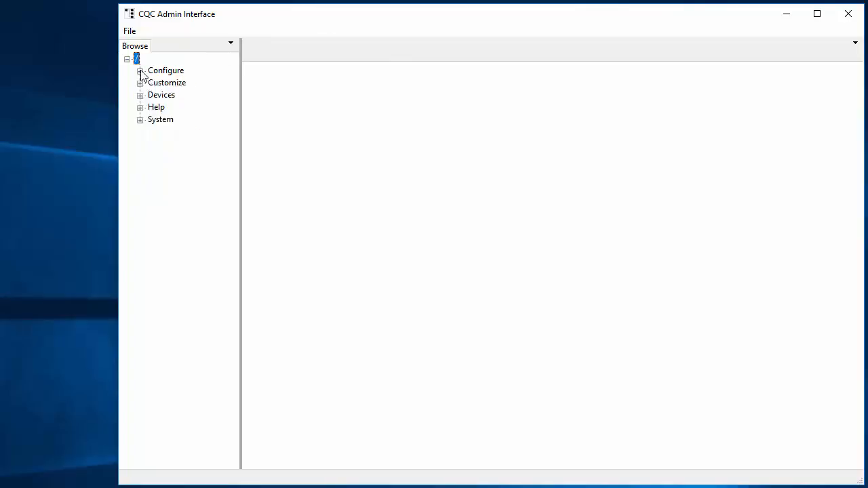
Step: Expand and collapse Customize in the Browse tree, then select Devices
left_click(139, 83)
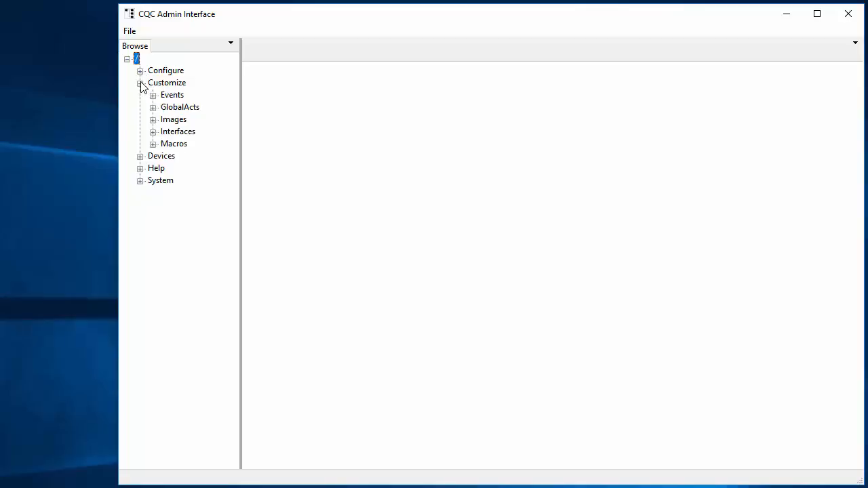
left_click(139, 82)
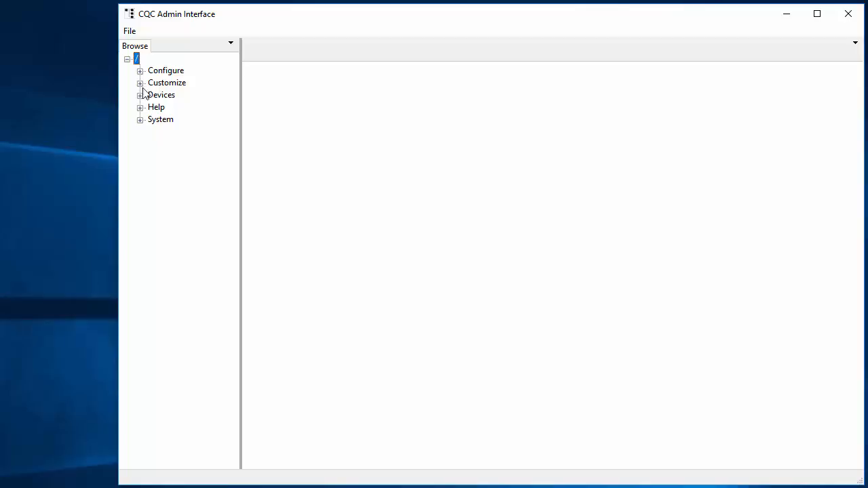
mouse_move(161, 103)
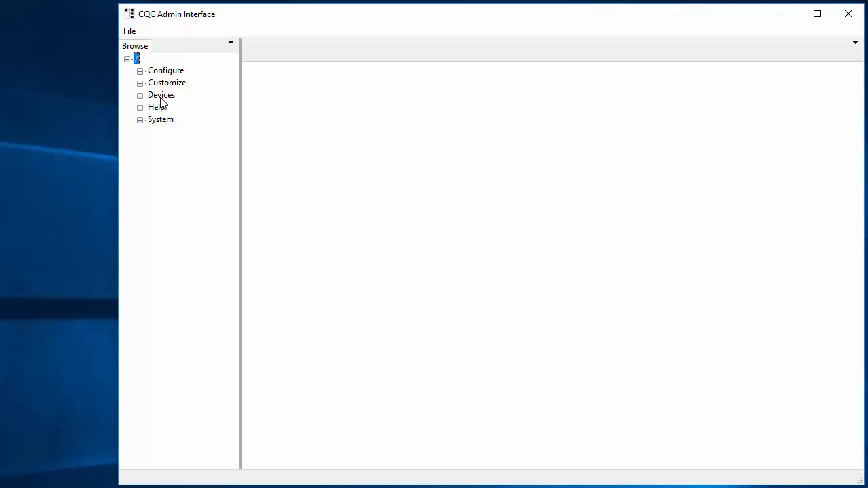
left_click(161, 95)
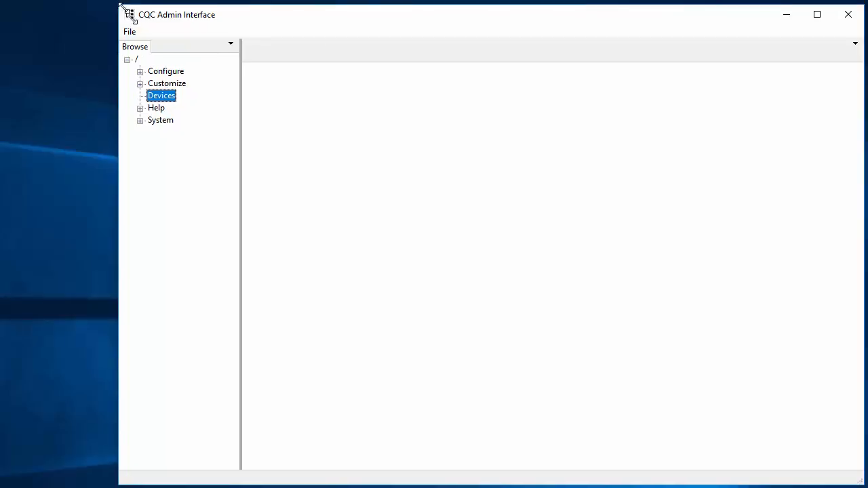
Step: From the Devices context menu, add a driver on server CQSL-VM-Host
right_click(162, 95)
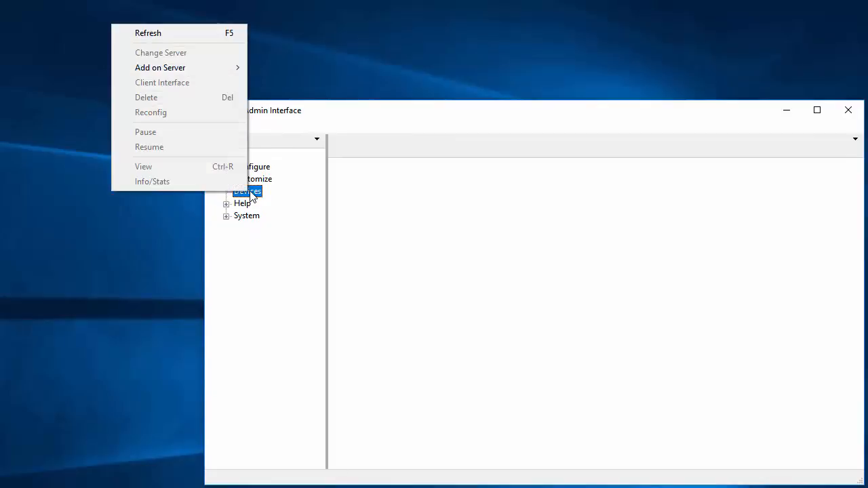
mouse_move(160, 68)
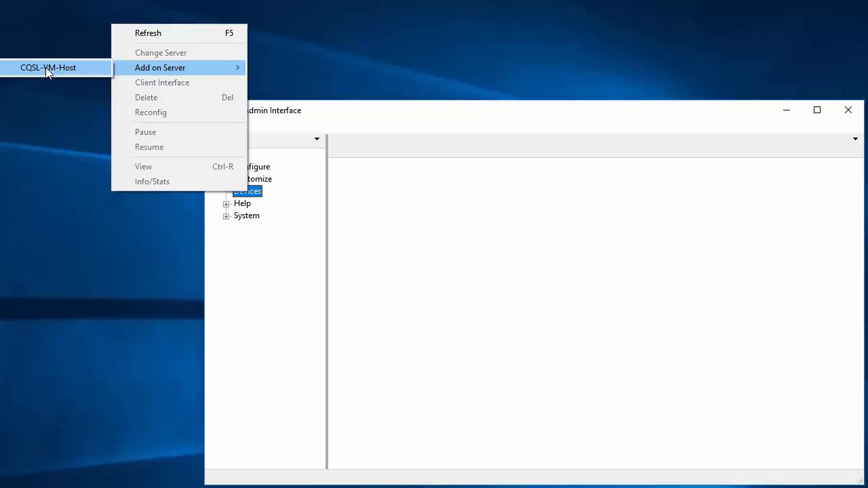
left_click(160, 68)
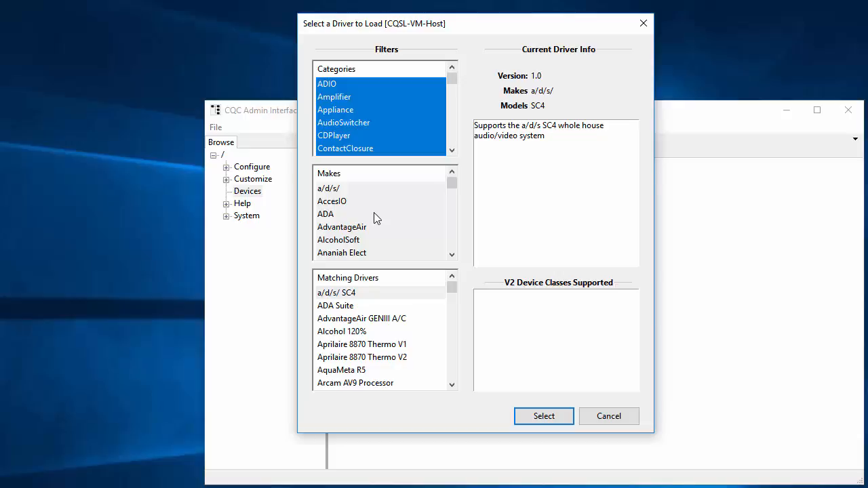
mouse_move(368, 225)
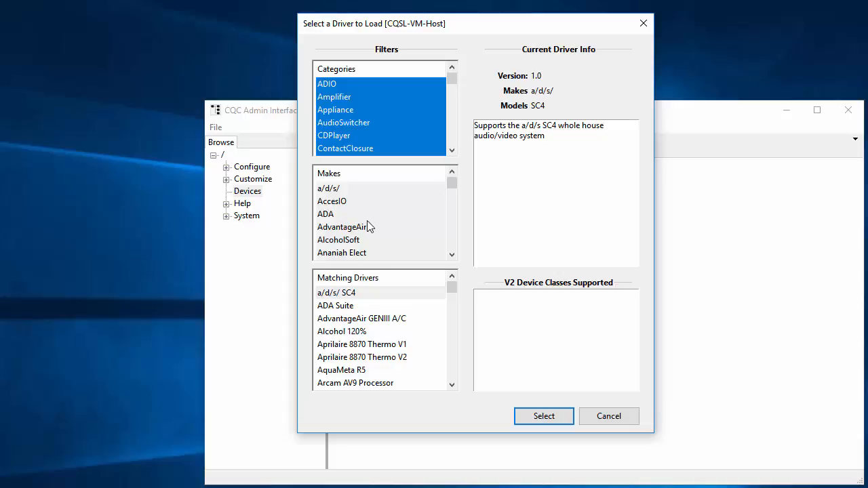
Step: Filter to Charmed Quark and select the Device Simulator - Lighting driver to load
left_click(346, 226)
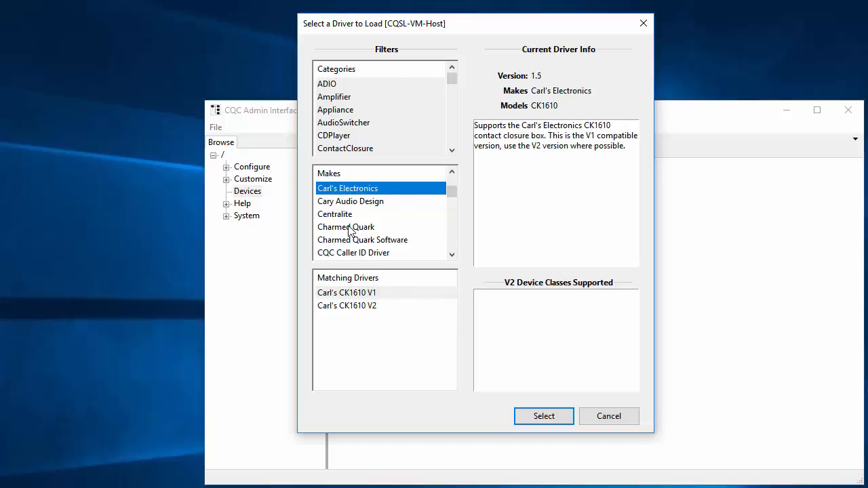
left_click(345, 227)
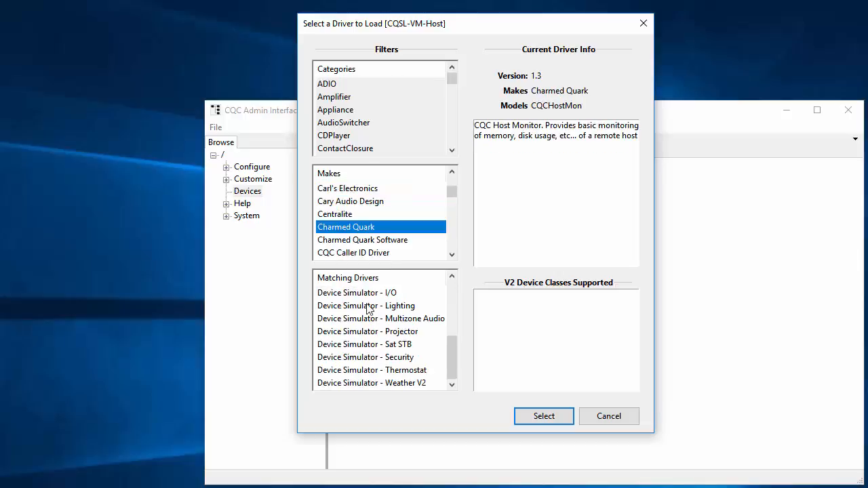
mouse_move(377, 323)
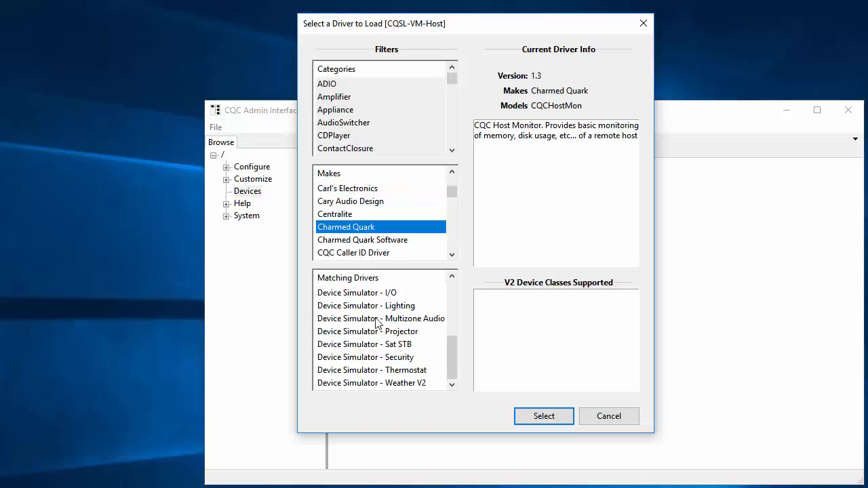
mouse_move(345, 309)
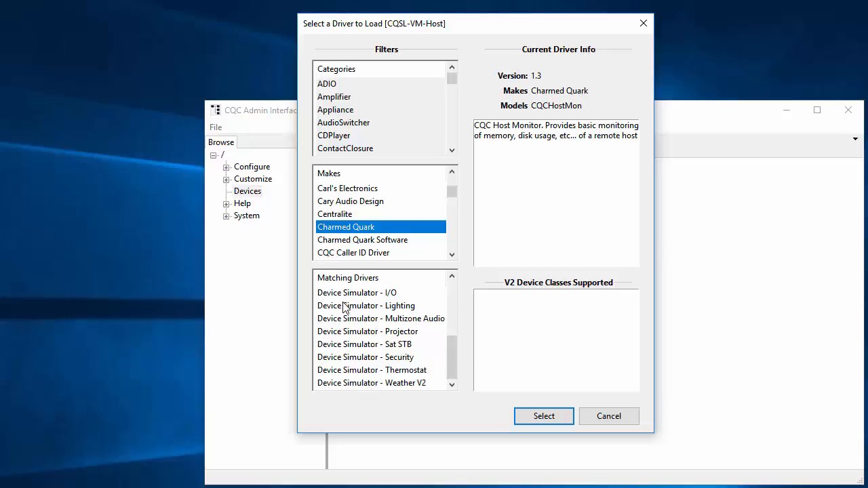
left_click(366, 305)
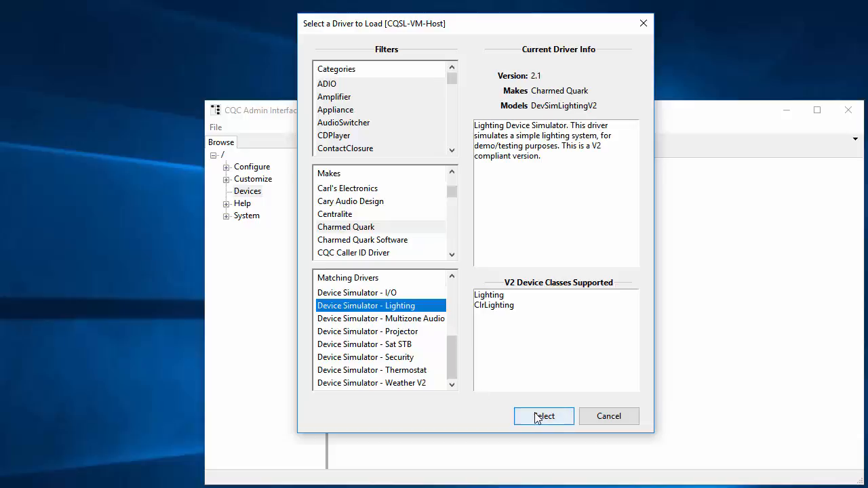
left_click(542, 414)
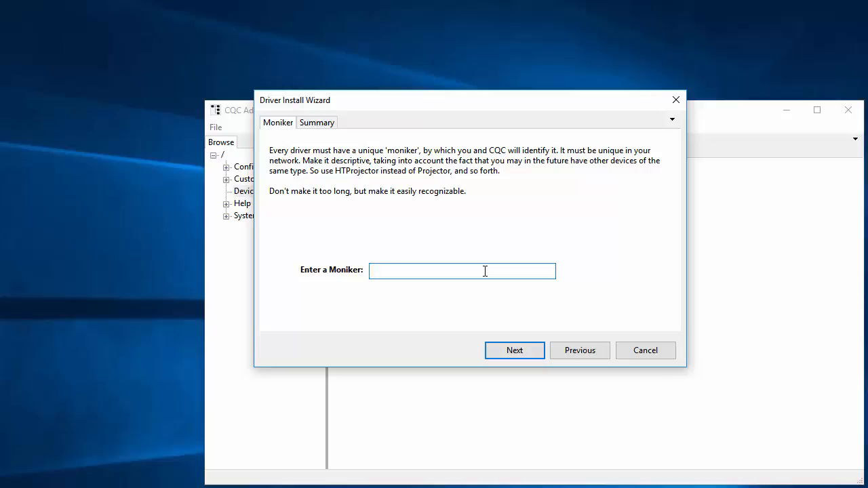
Step: Give the driver the moniker Lighting and install it through the wizard
left_click(461, 271)
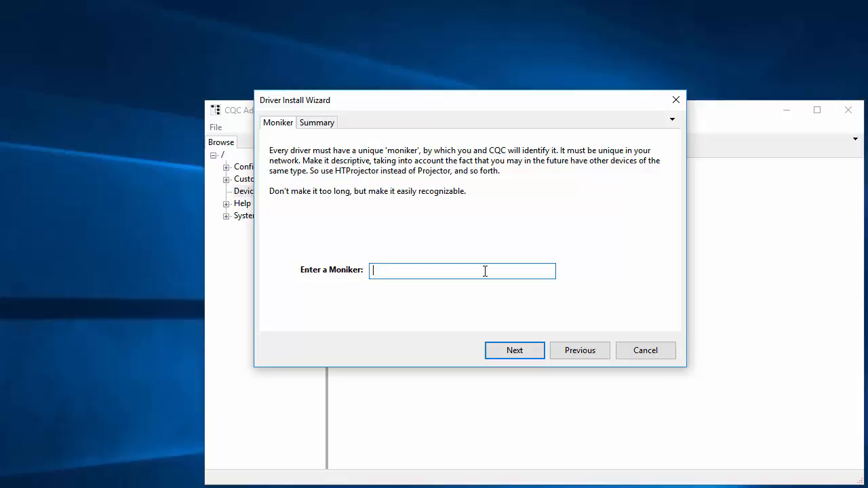
type("Lighting")
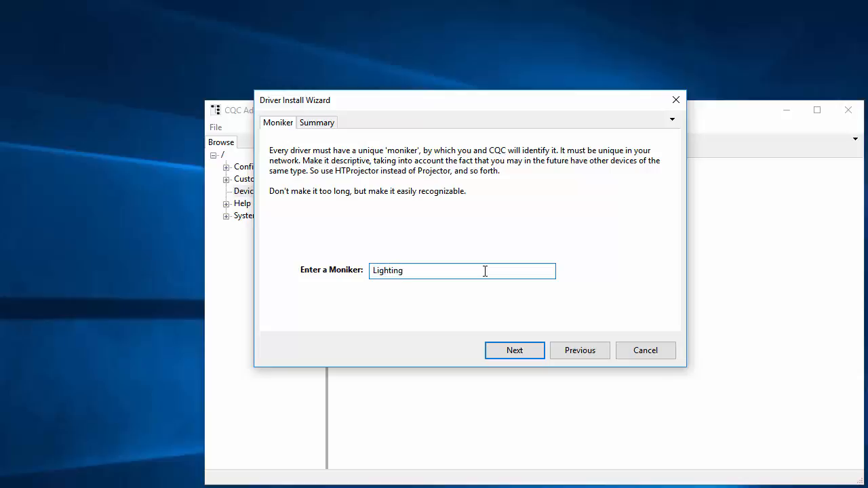
left_click(514, 350)
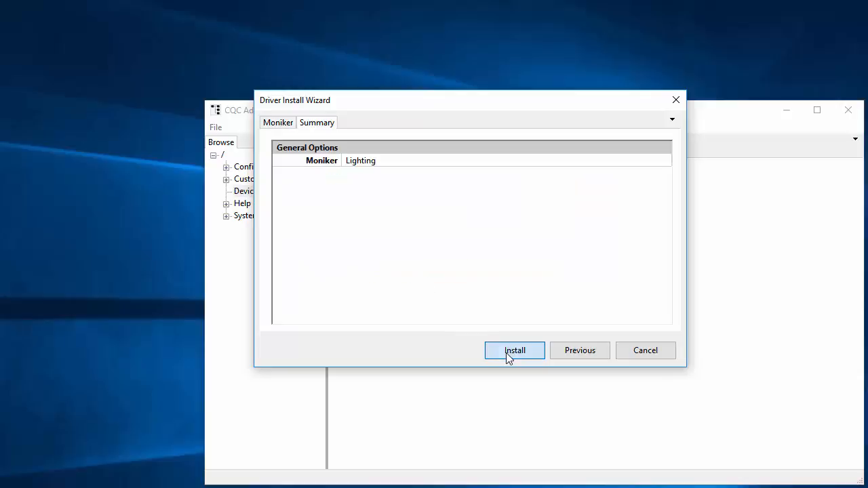
mouse_move(432, 174)
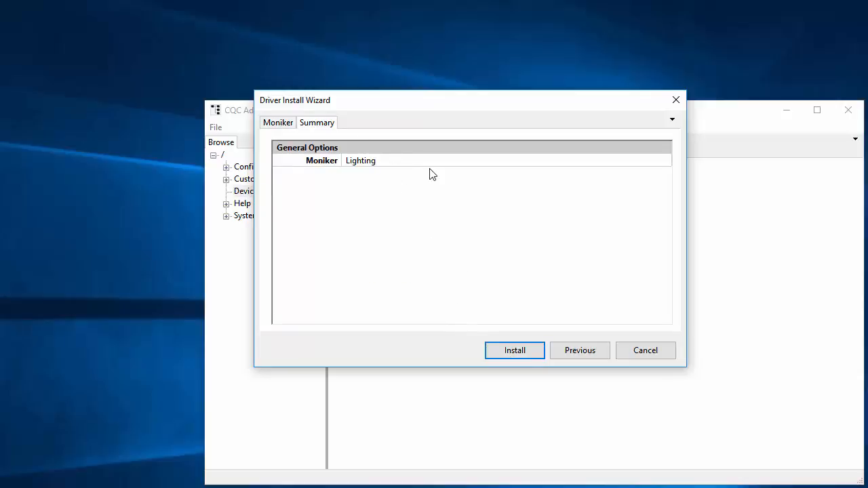
mouse_move(513, 350)
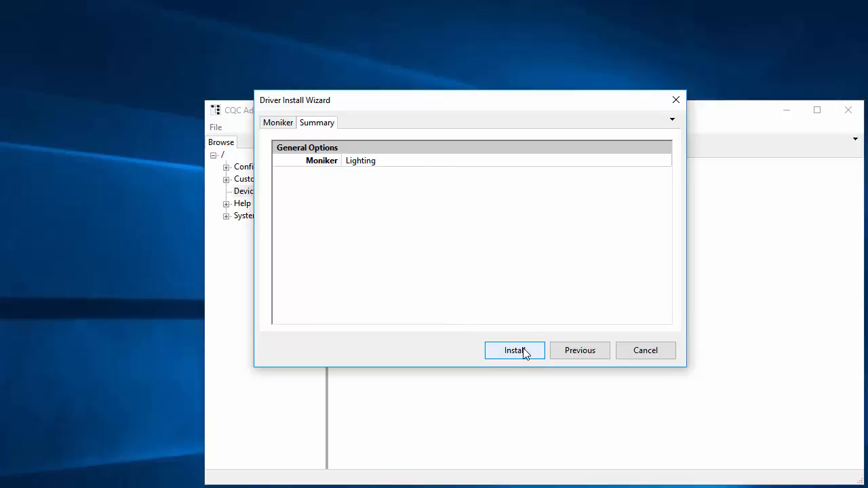
left_click(514, 350)
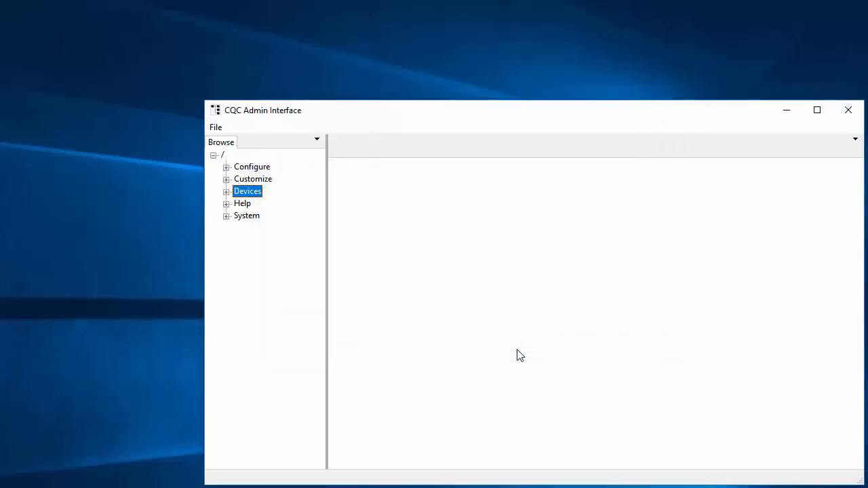
Step: Expand Devices > CQSL-VM-Host, select Lighting, and move the admin window toward the top-left
left_click(227, 190)
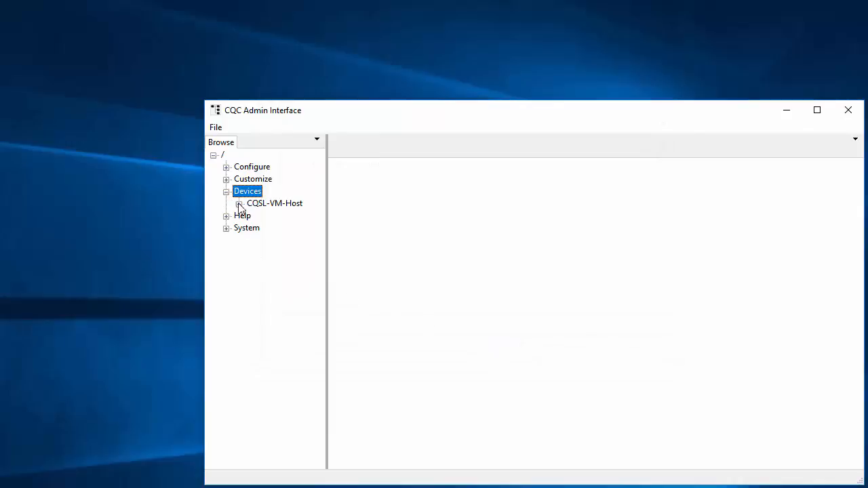
left_click(239, 203)
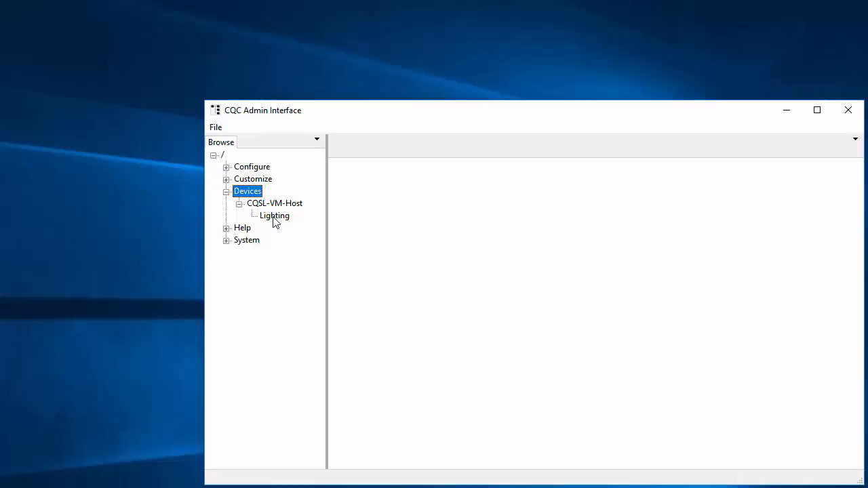
mouse_move(274, 222)
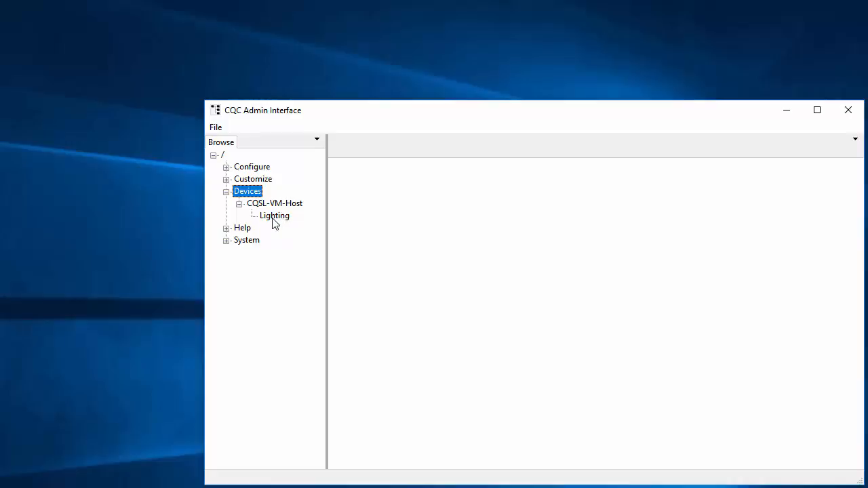
left_click(274, 214)
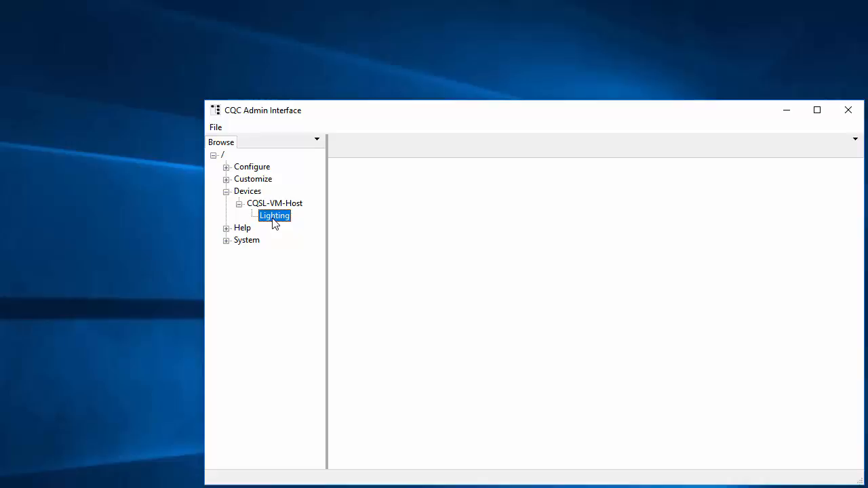
left_click_drag(263, 110, 87, 20)
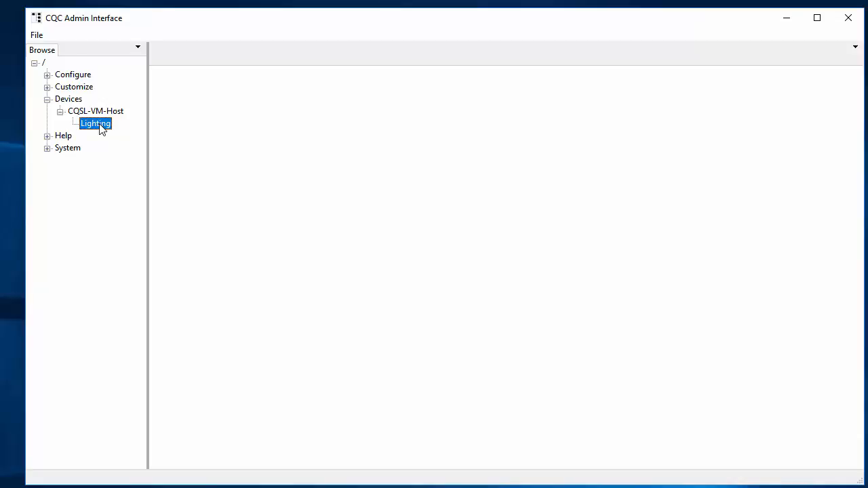
mouse_move(92, 128)
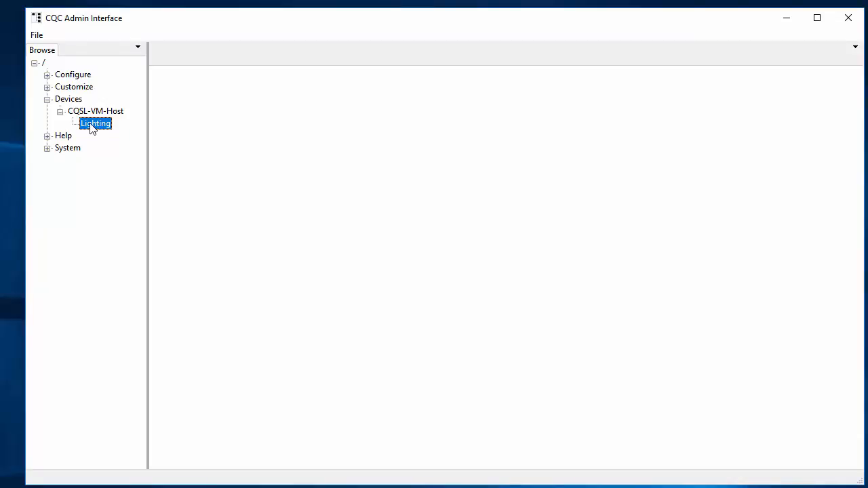
Step: Open the Lighting driver's field list and locate the LGHT#Sw_FamRmMain switch field
double_click(95, 123)
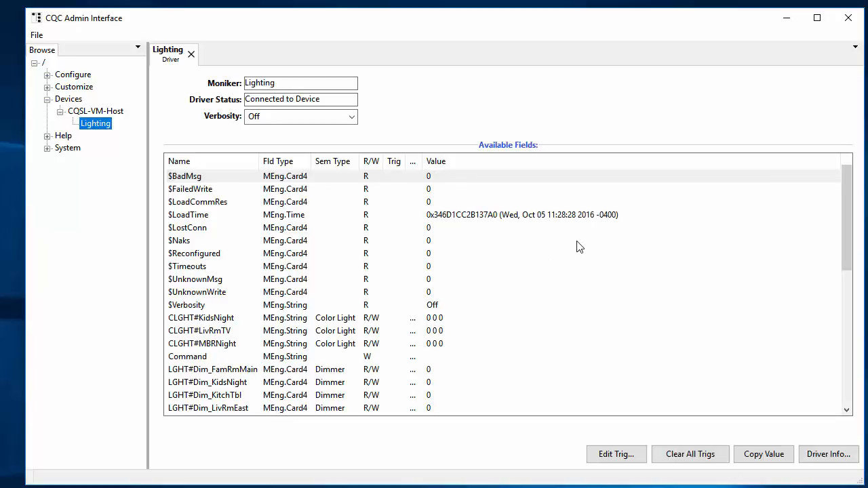
mouse_move(309, 279)
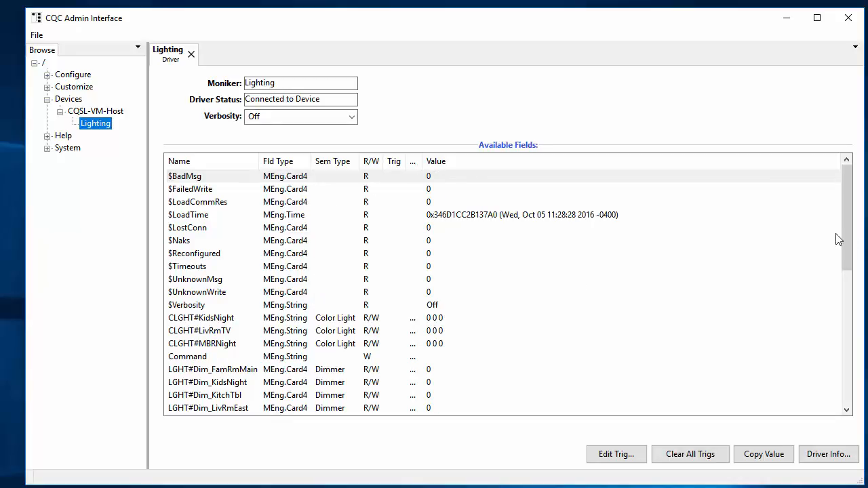
scroll("down", 3)
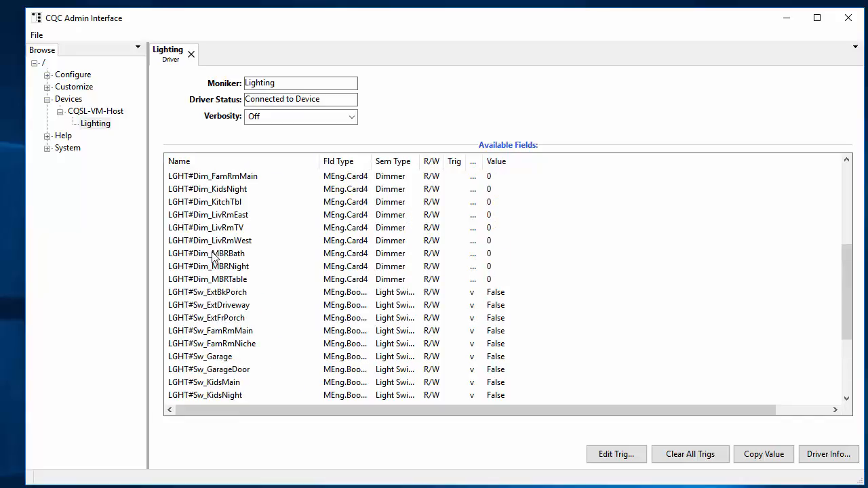
mouse_move(214, 312)
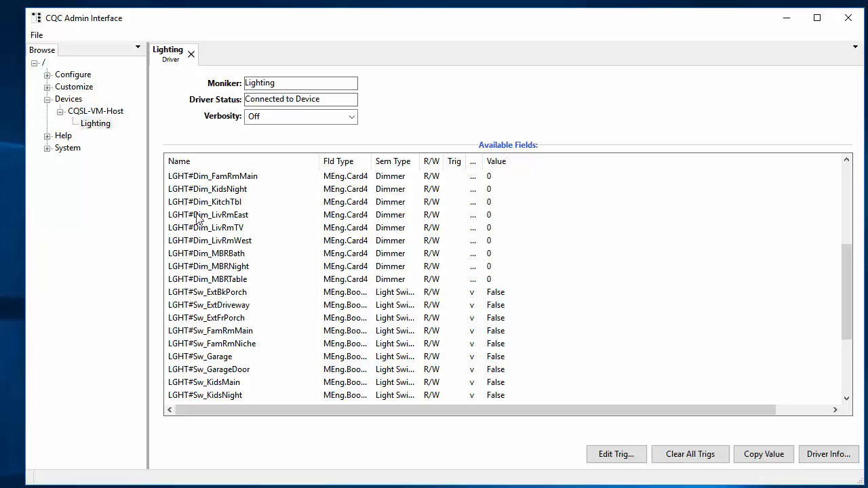
mouse_move(179, 195)
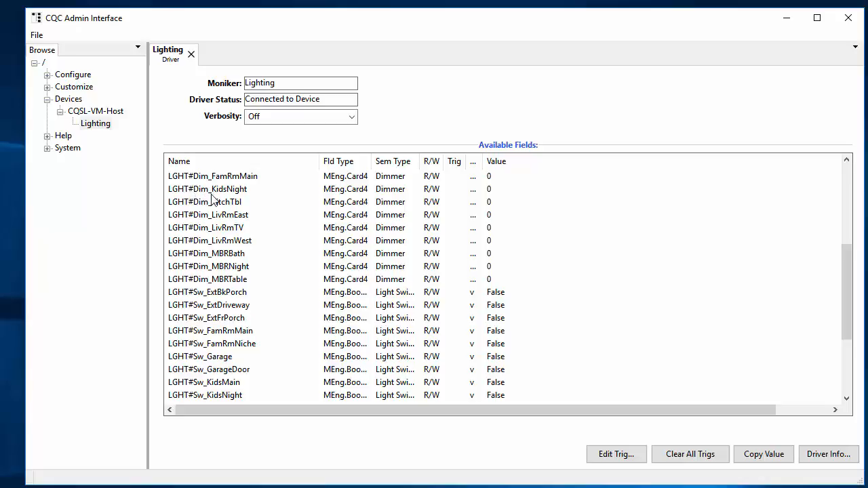
scroll("down", 3)
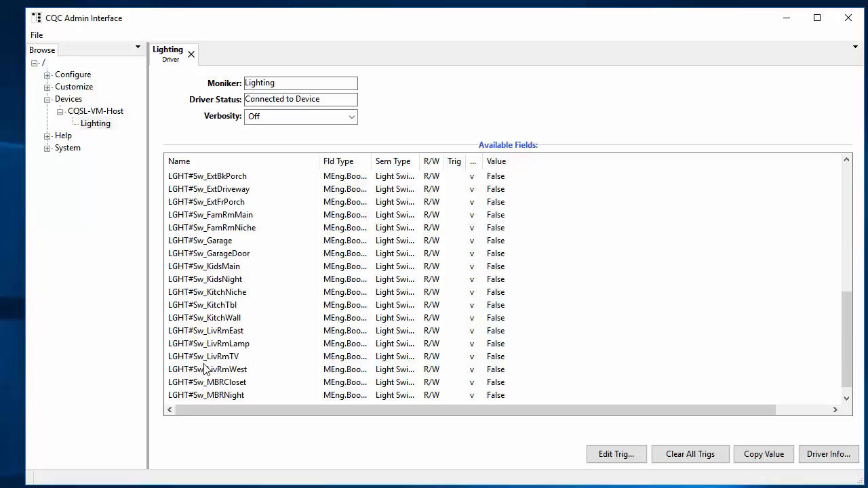
mouse_move(233, 323)
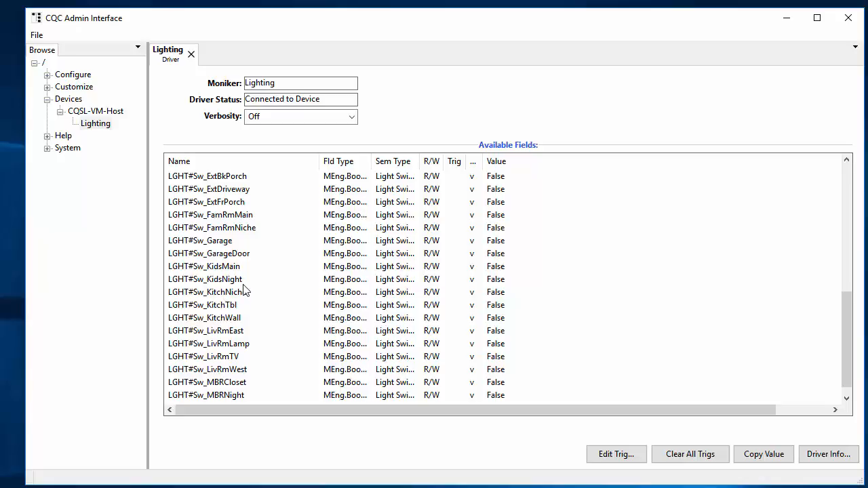
mouse_move(252, 318)
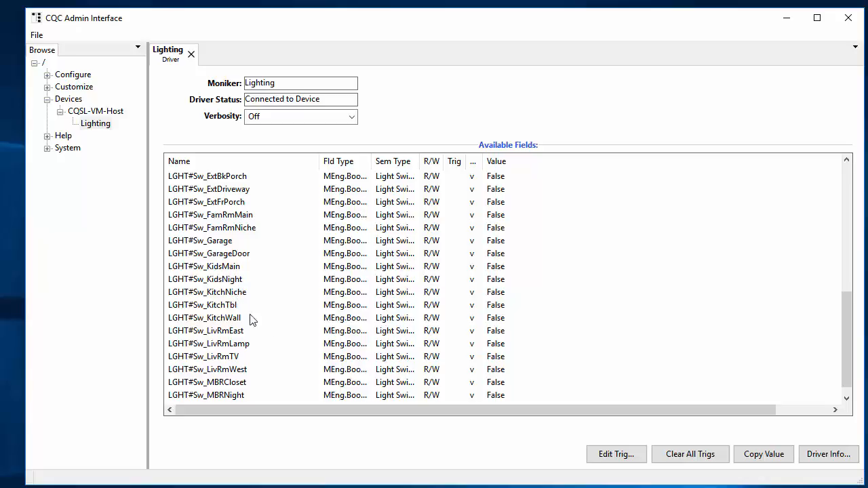
left_click(210, 215)
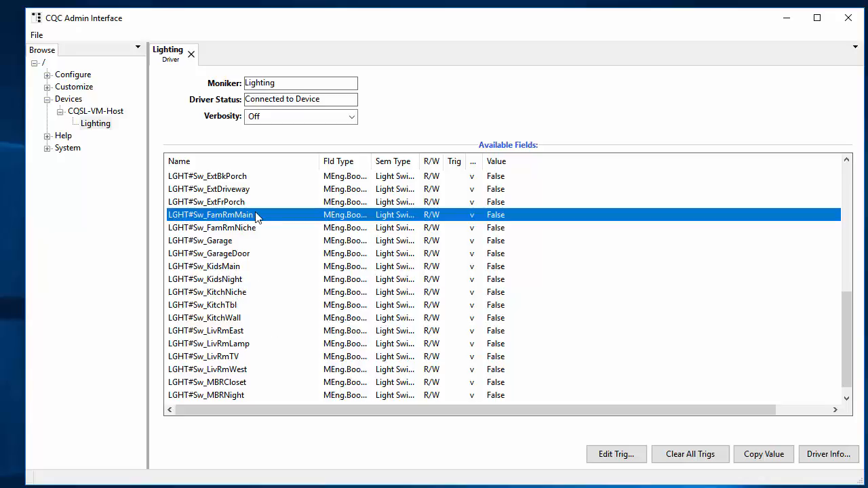
mouse_move(233, 217)
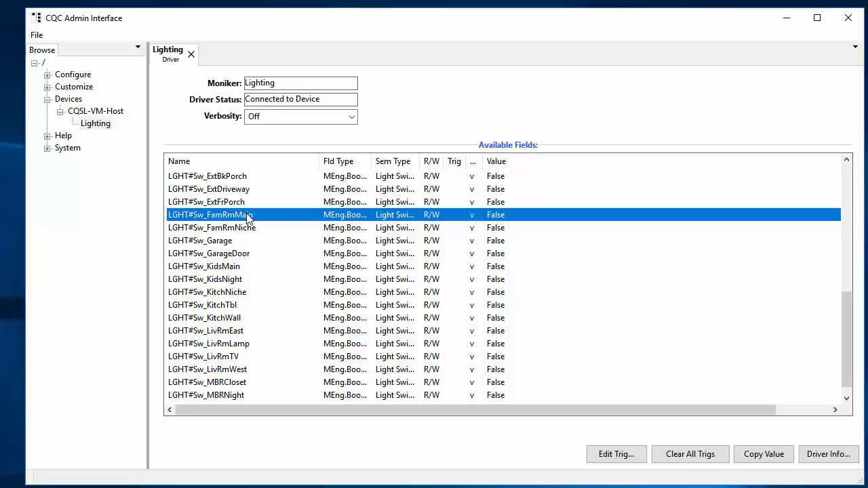
mouse_move(431, 224)
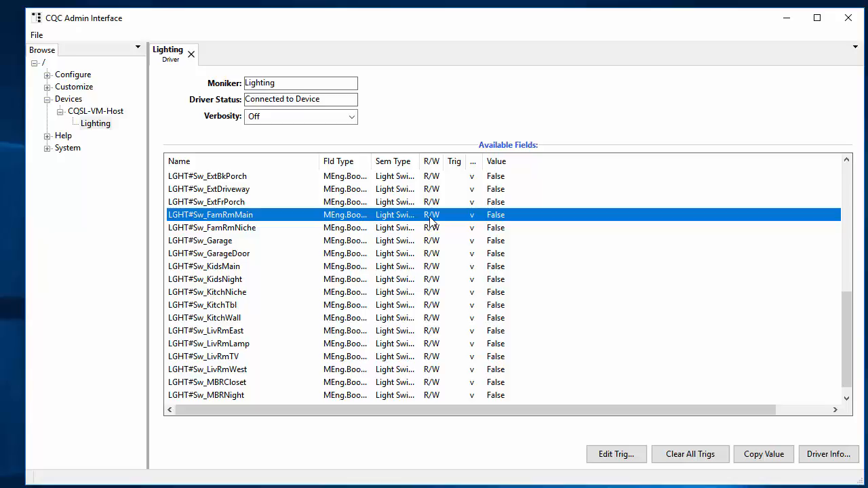
mouse_move(505, 220)
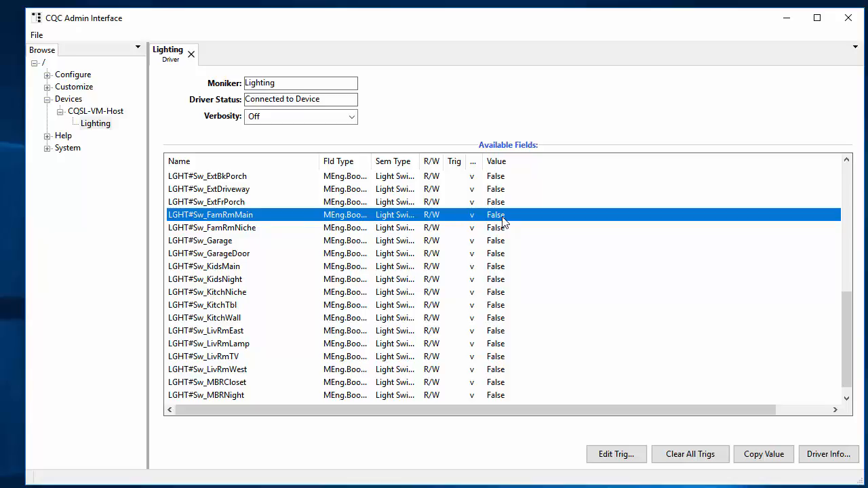
Step: Write the value True to the LGHT#Sw_FamRmMain field
double_click(496, 215)
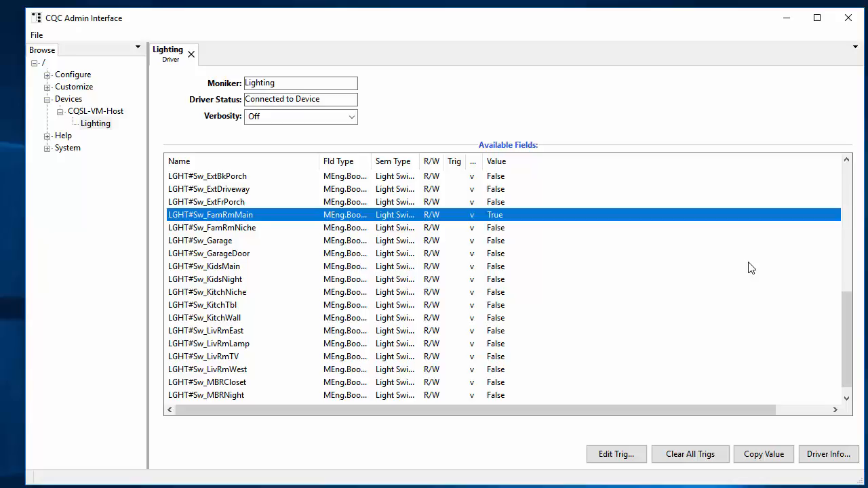
left_click(471, 214)
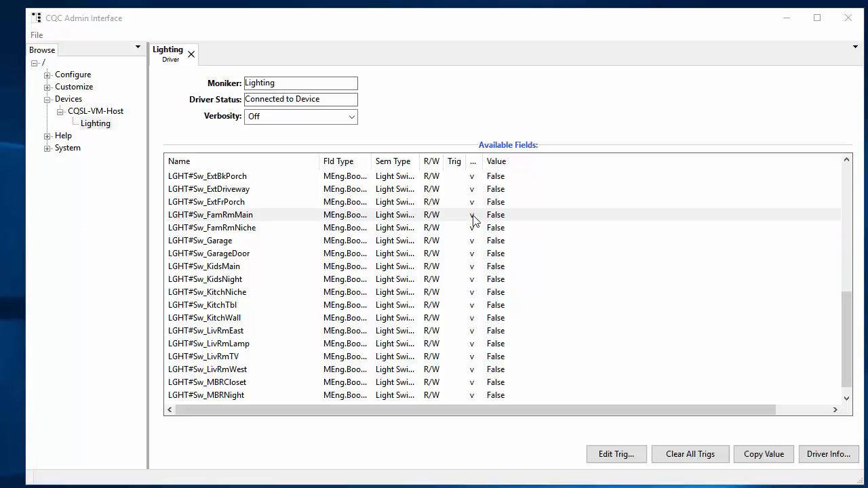
mouse_move(467, 223)
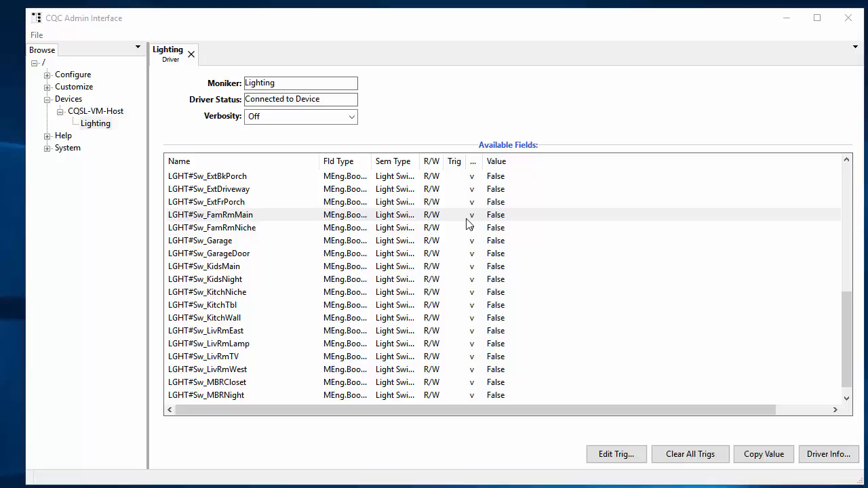
mouse_move(47, 93)
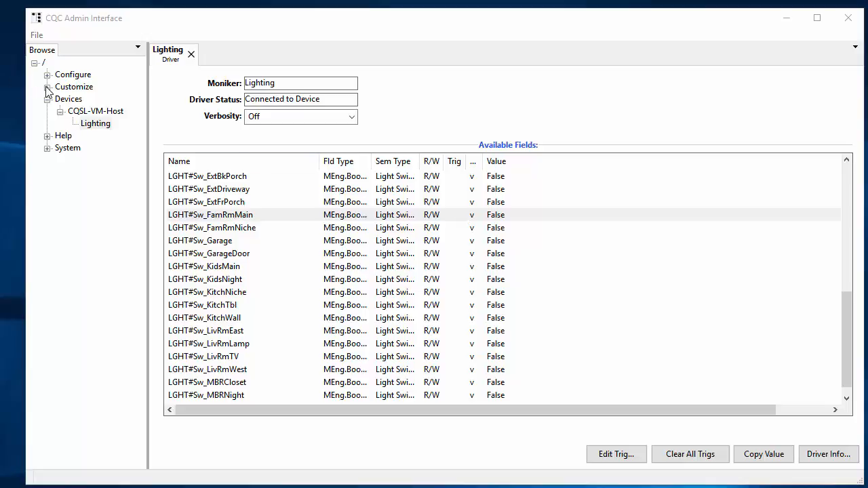
Step: Expand Customize > Interfaces and select the User interfaces folder
left_click(48, 87)
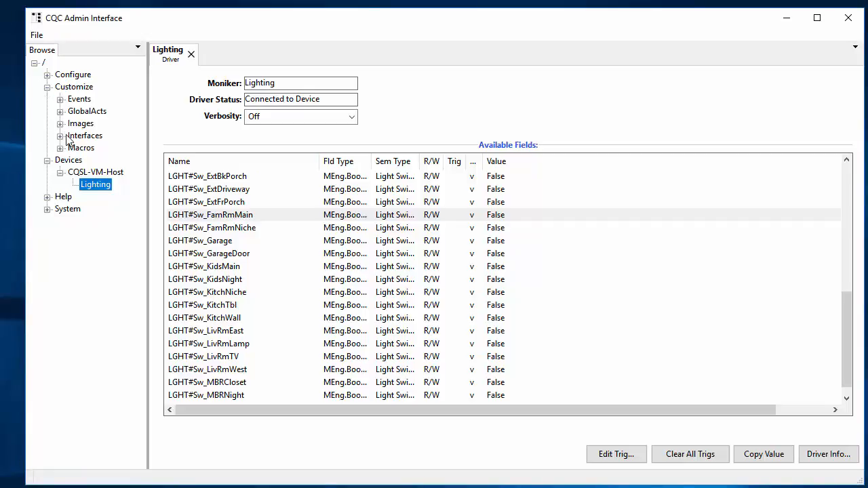
mouse_move(62, 140)
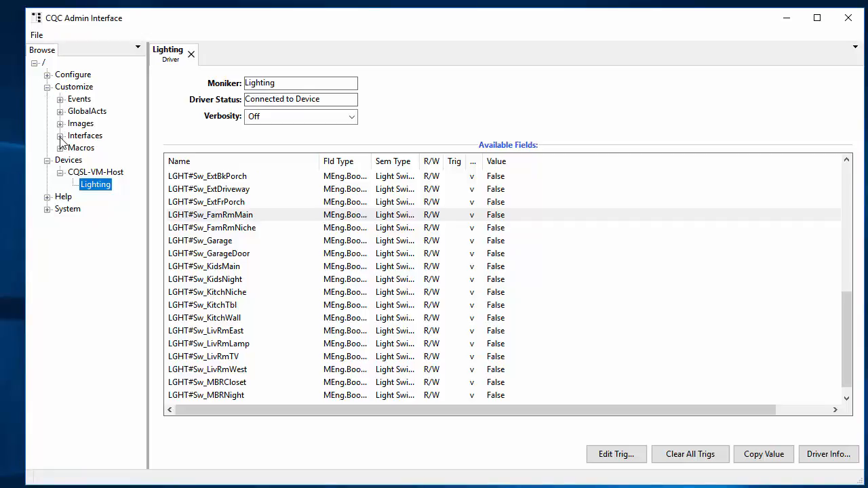
left_click(60, 135)
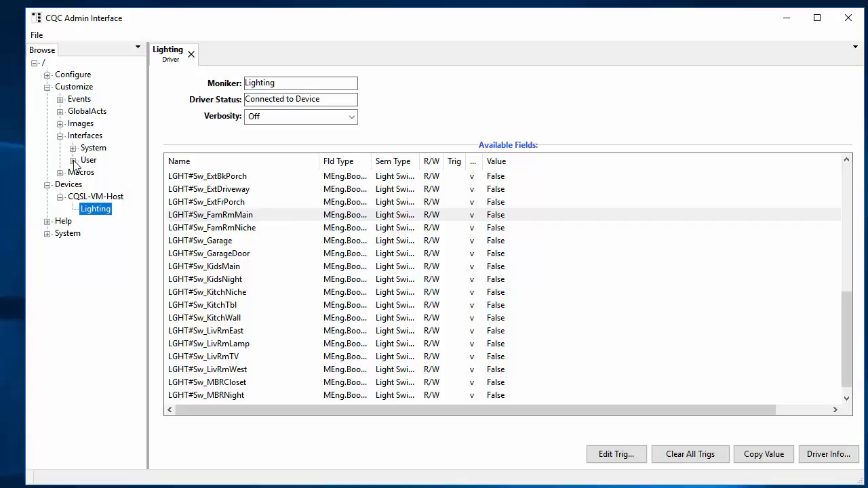
mouse_move(89, 166)
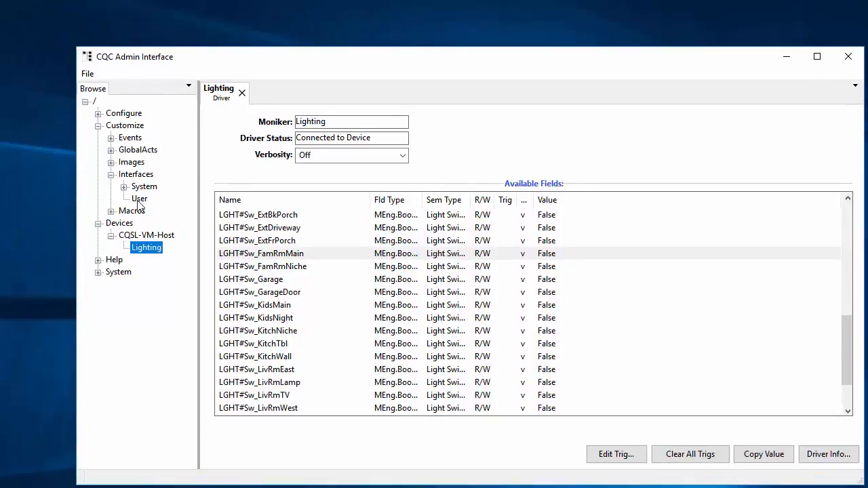
left_click(138, 198)
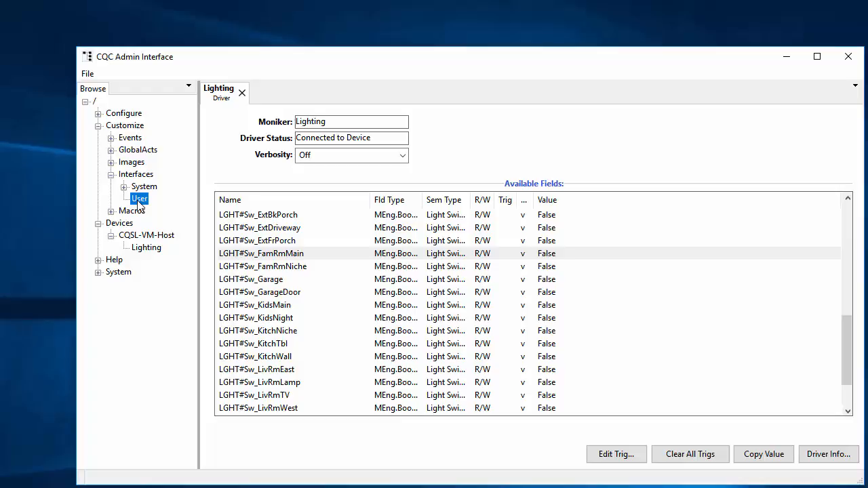
mouse_move(158, 198)
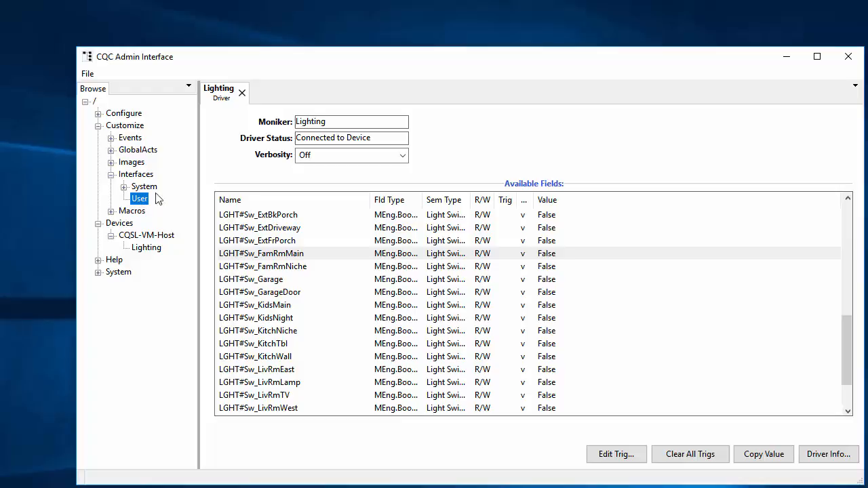
Step: Create a Mine folder under User and start a new template named FirstTest in it
right_click(140, 198)
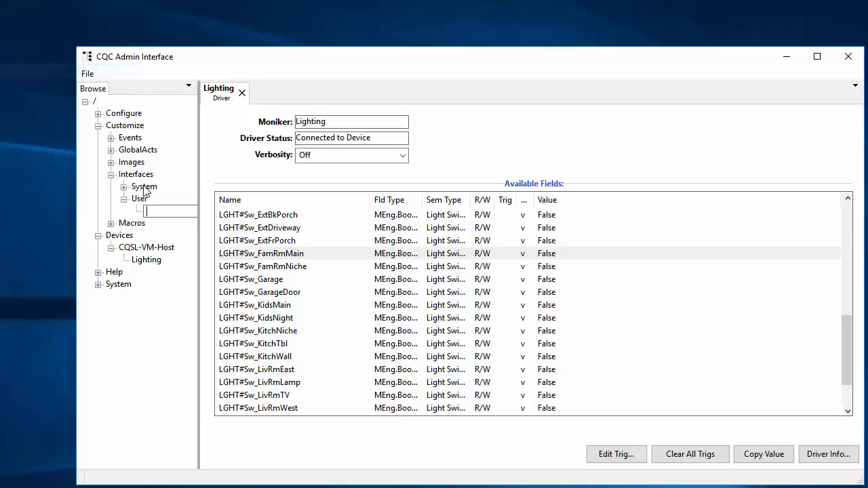
type("M")
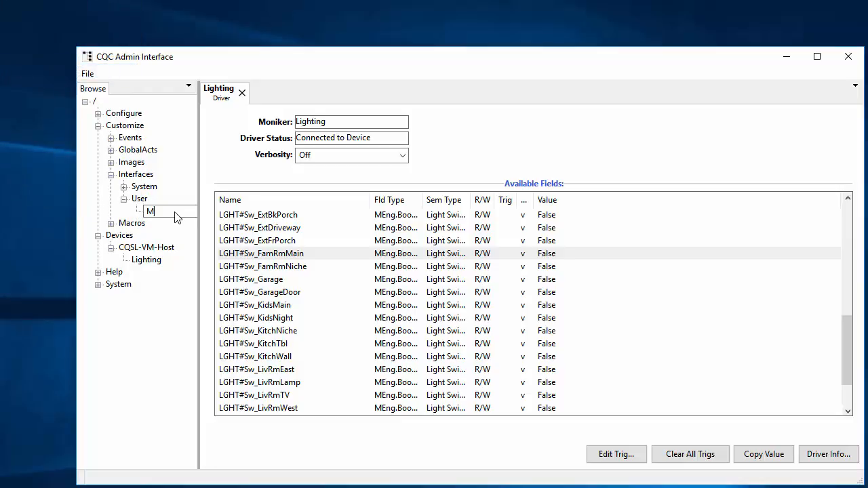
type("ine")
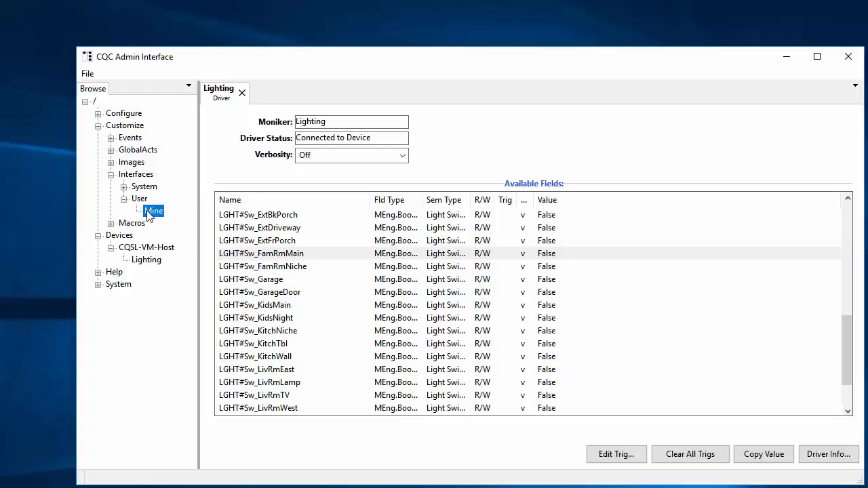
mouse_move(156, 219)
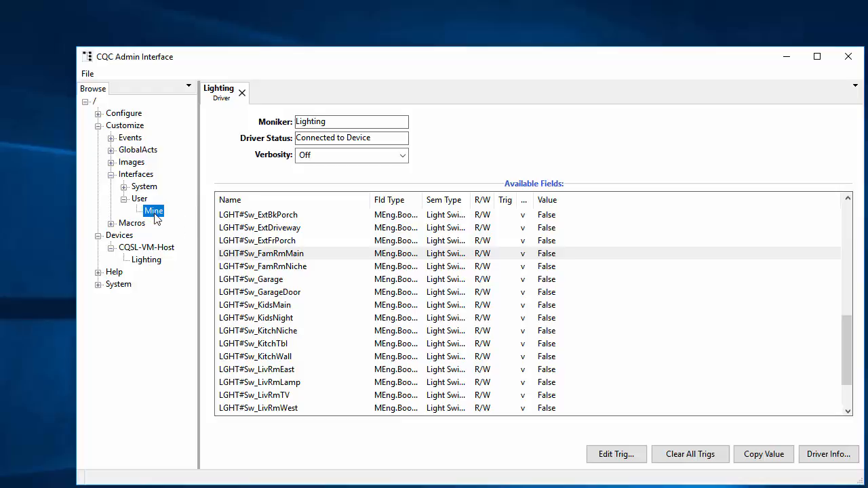
right_click(155, 210)
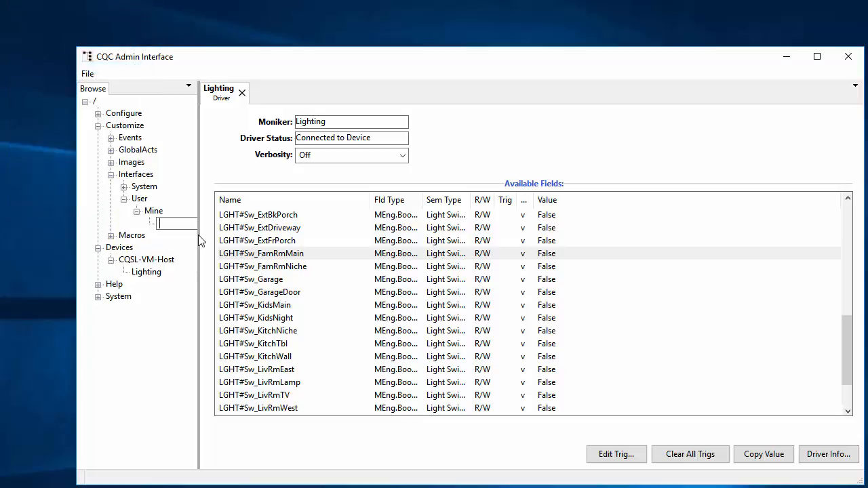
type("FirstTest")
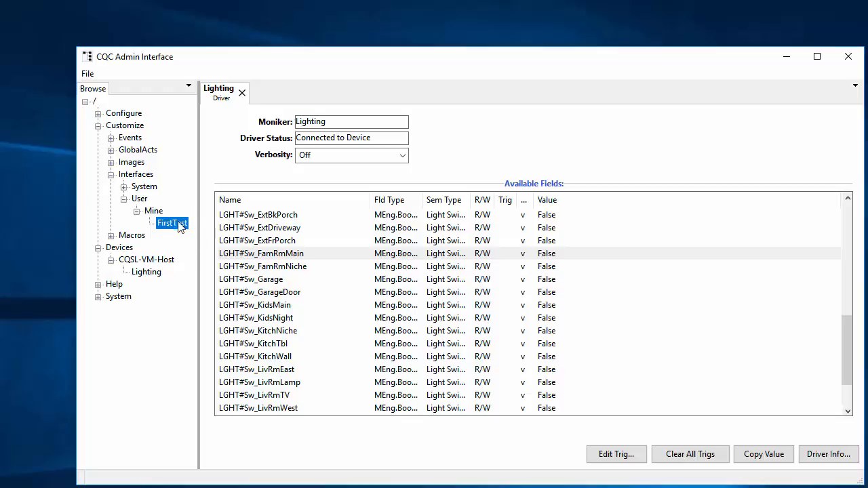
Step: Bring FirstTest into the template editor and shrink it to 640 by 417
double_click(171, 223)
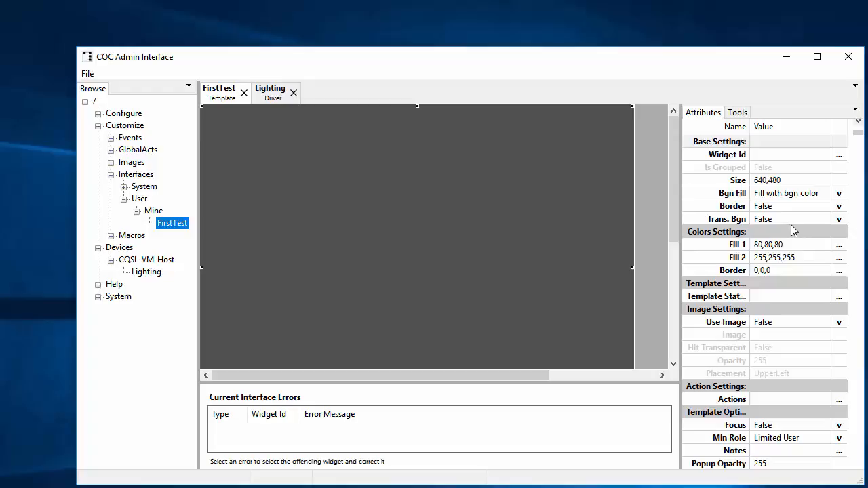
mouse_move(418, 301)
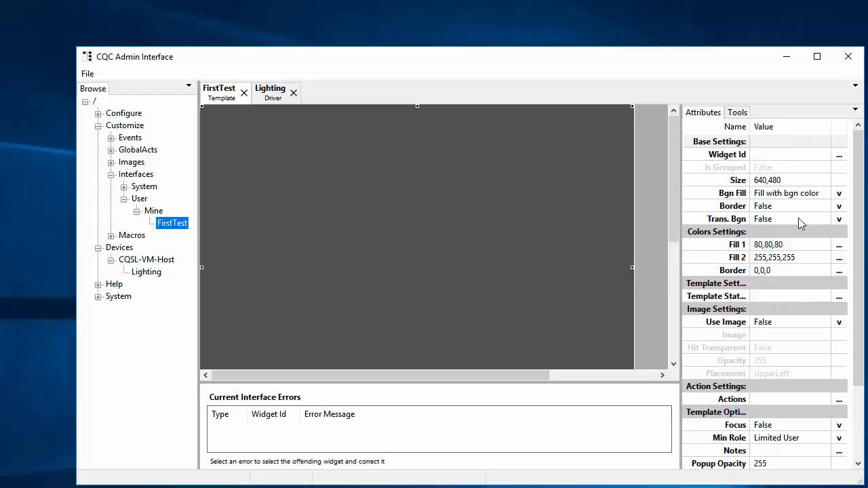
mouse_move(816, 388)
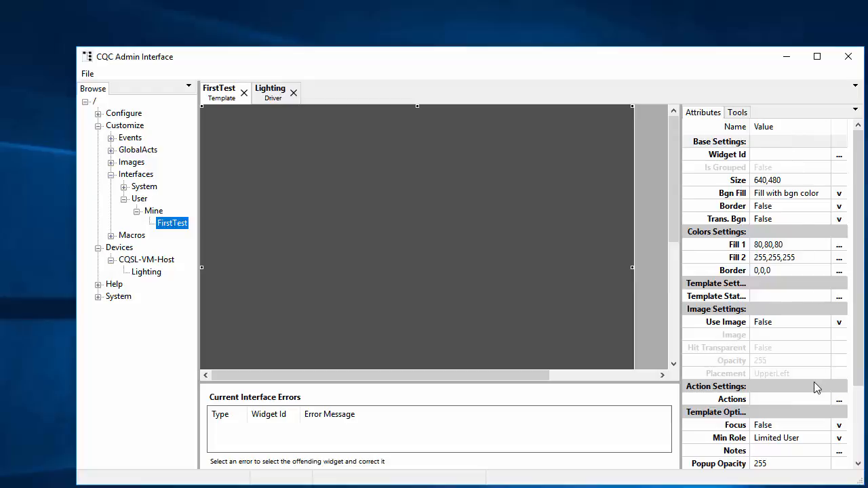
mouse_move(404, 207)
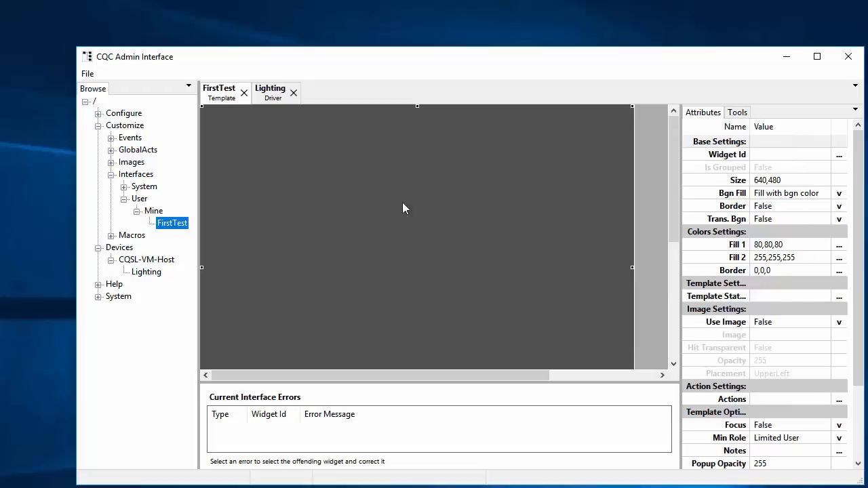
mouse_move(328, 263)
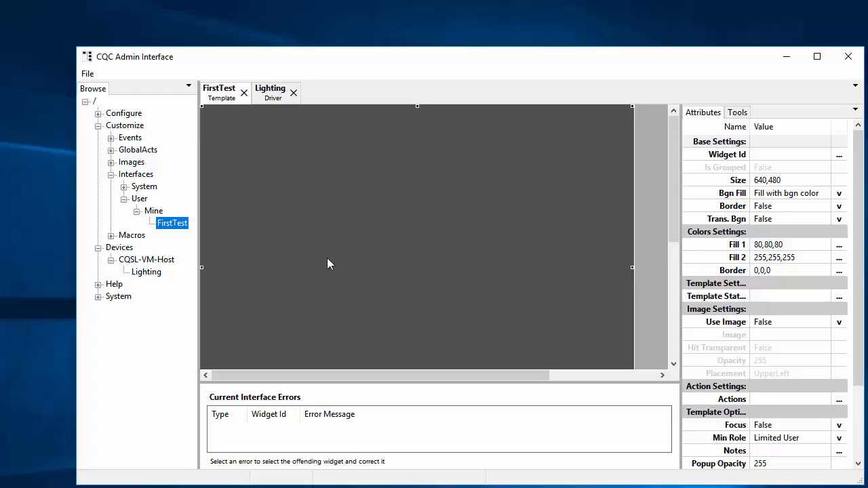
mouse_move(241, 327)
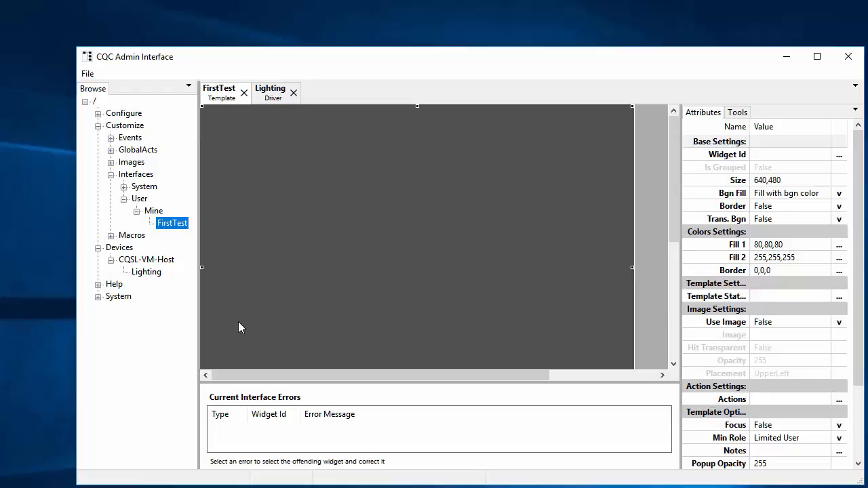
mouse_move(332, 47)
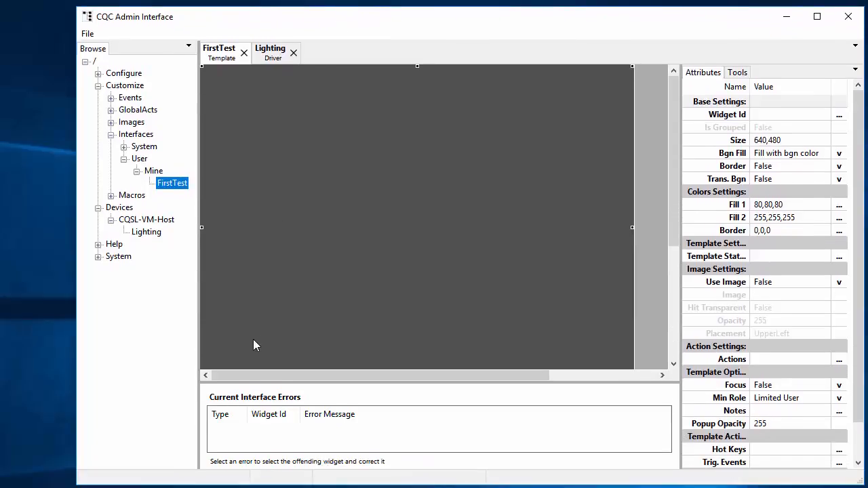
mouse_move(396, 323)
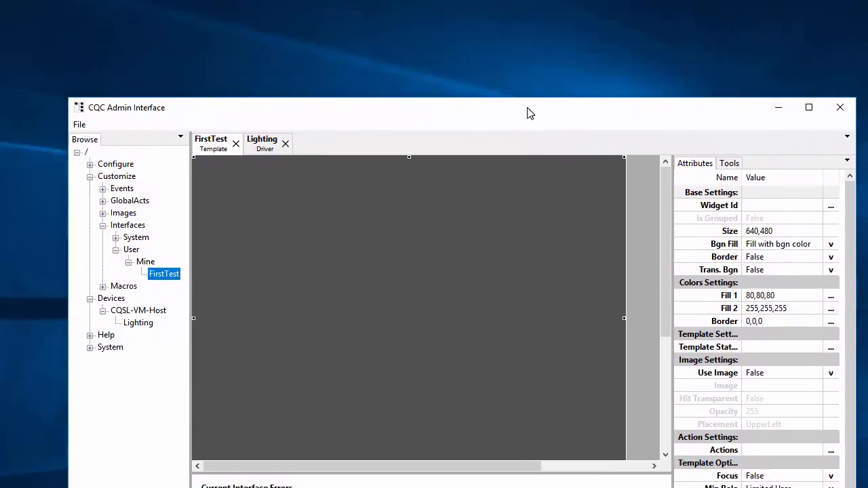
mouse_move(225, 441)
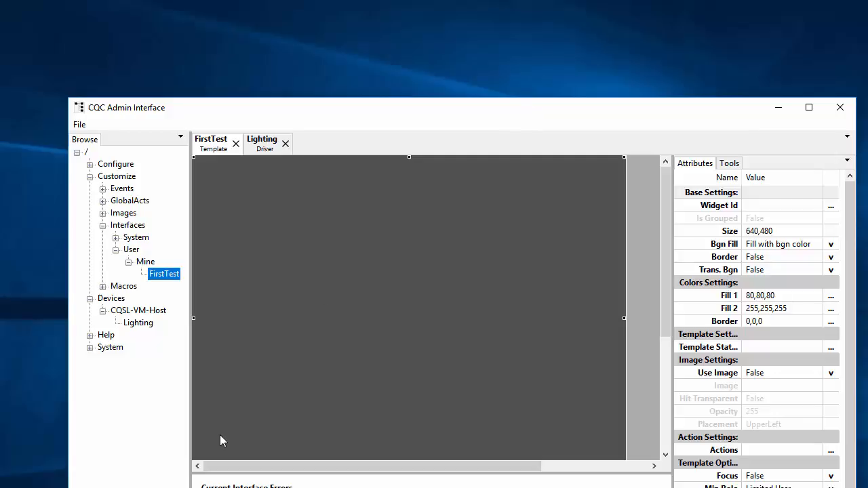
mouse_move(653, 426)
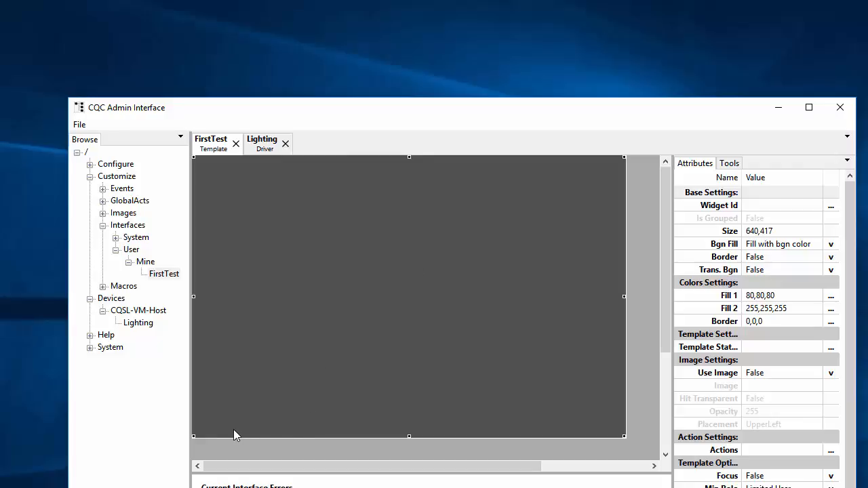
mouse_move(209, 415)
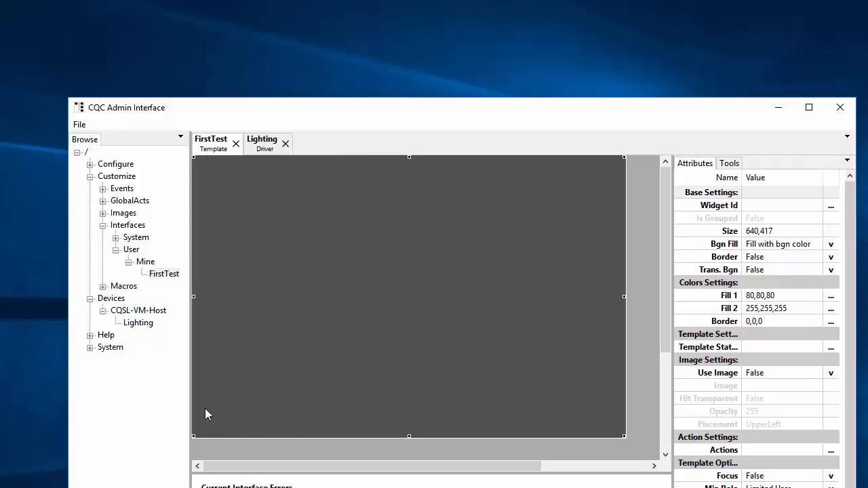
Step: Insert a Command Button widget and move it toward the template's lower-left corner
right_click(209, 414)
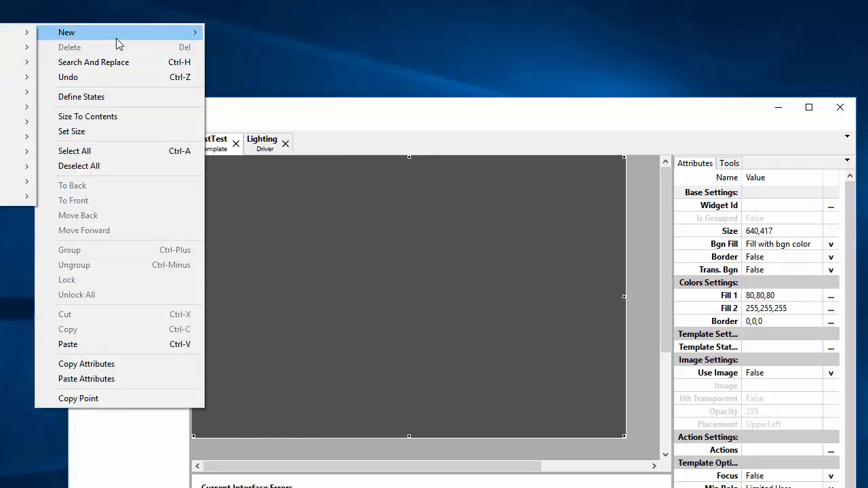
mouse_move(307, 228)
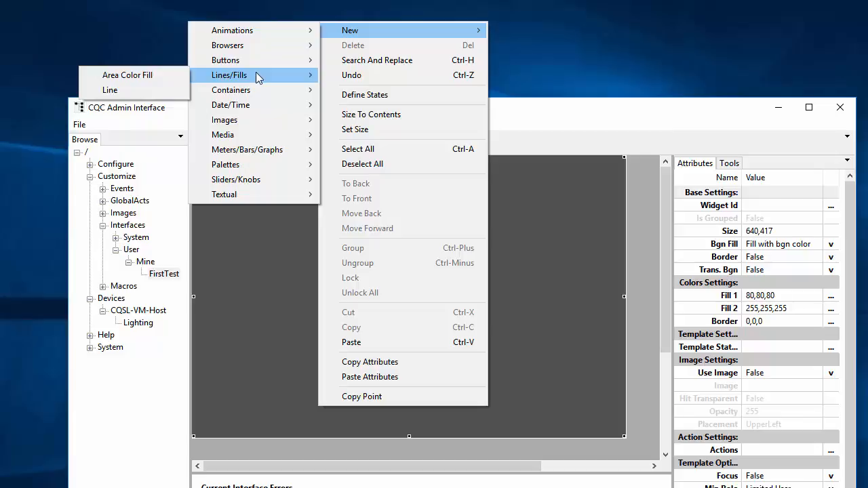
mouse_move(225, 60)
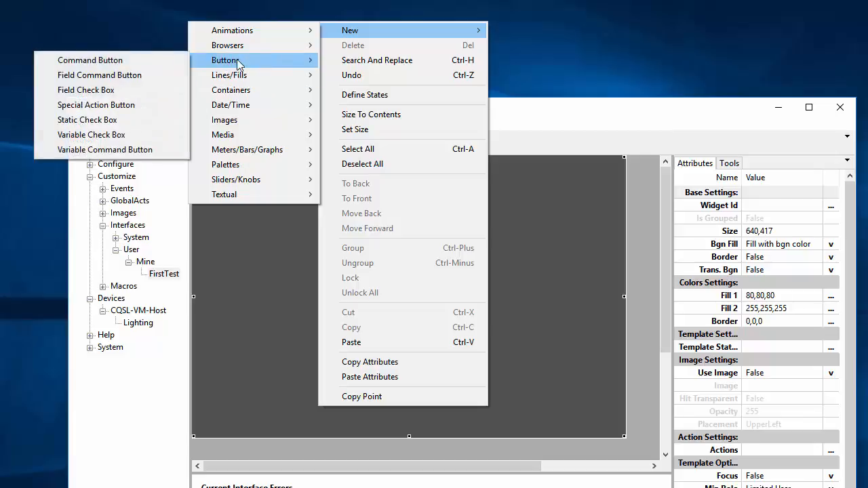
left_click(89, 60)
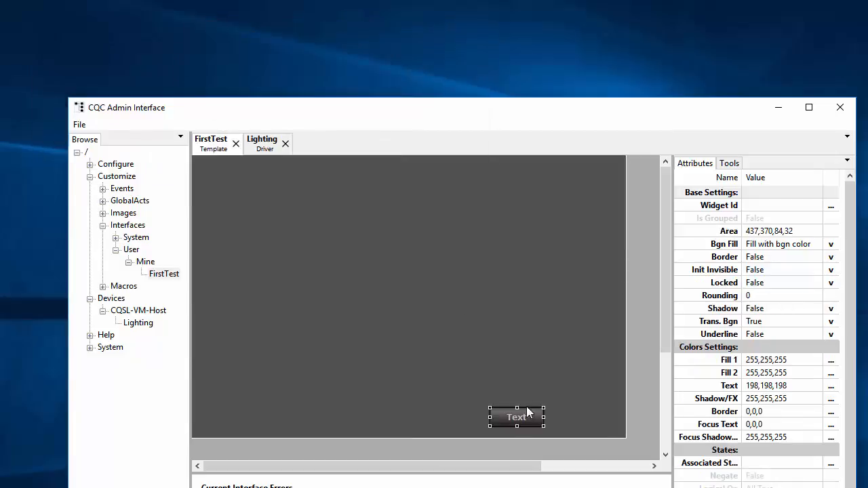
left_click_drag(516, 418, 241, 418)
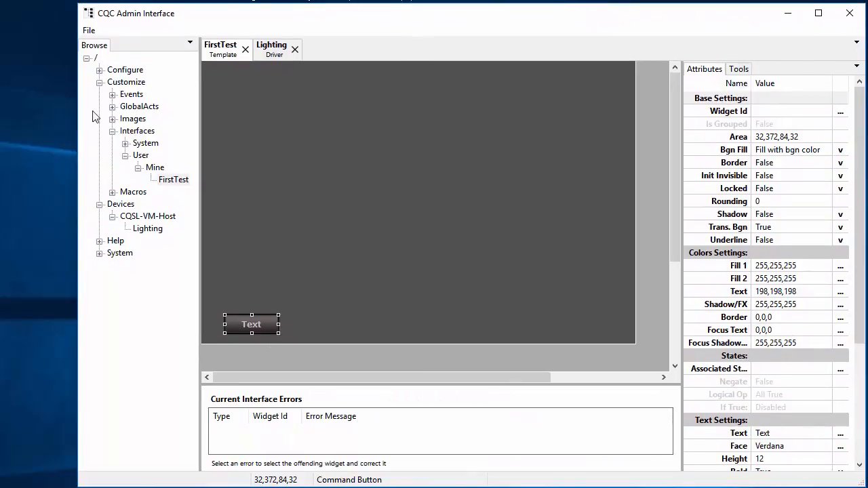
mouse_move(320, 210)
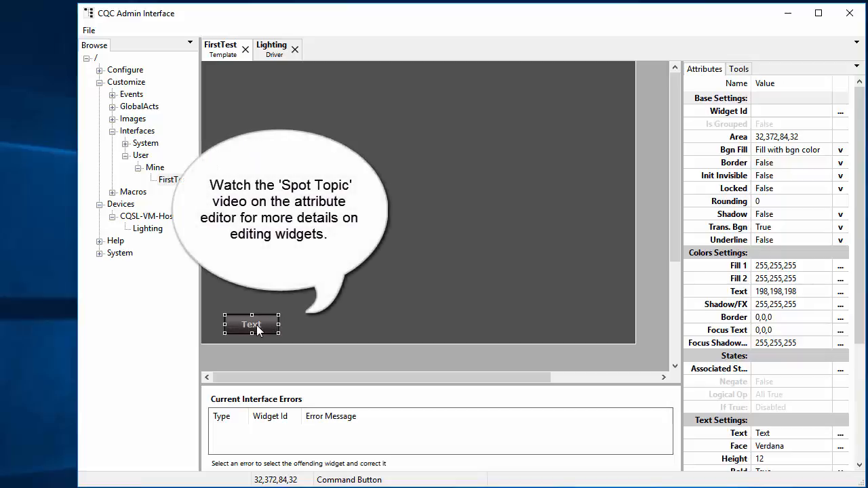
mouse_move(798, 236)
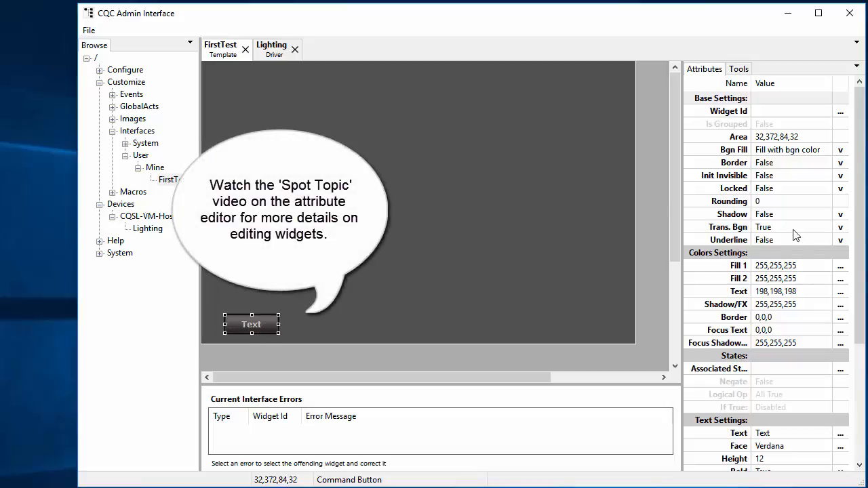
Step: Set the command button's Text to 'On' under Text Settings
scroll("down", 3)
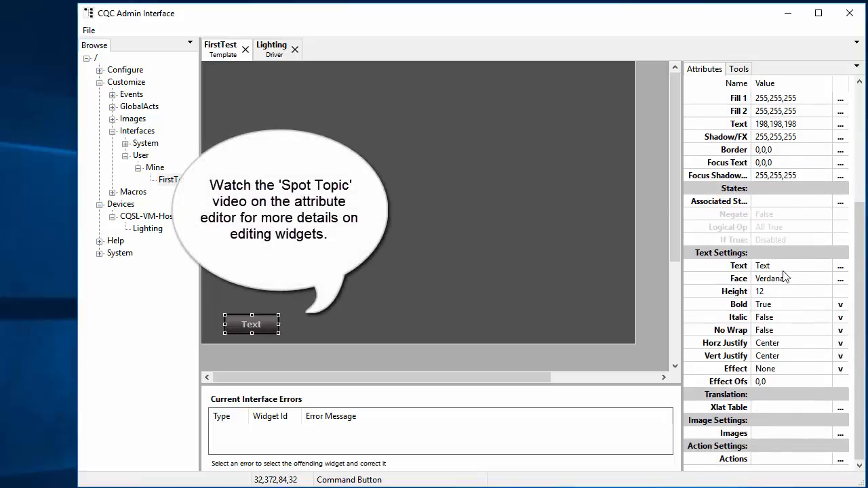
left_click(789, 264)
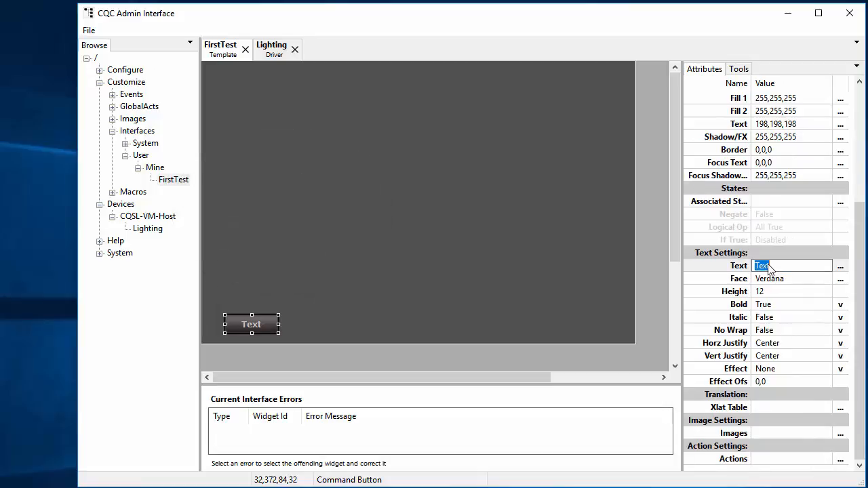
type("On")
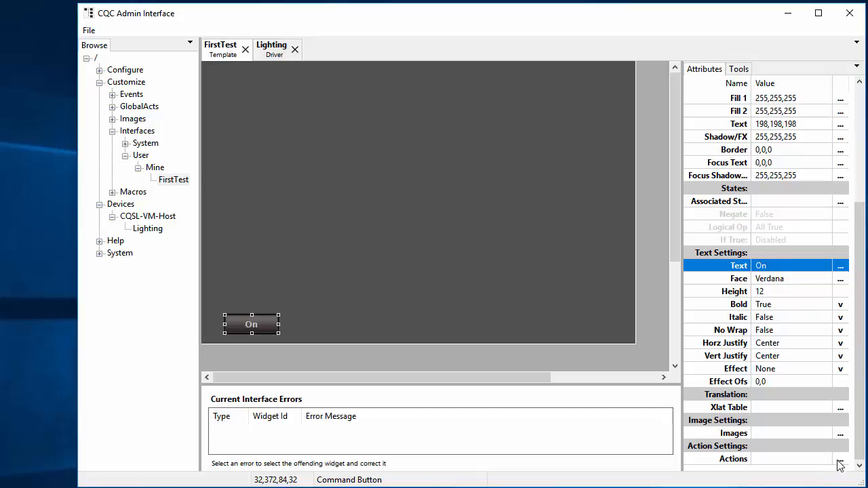
left_click(732, 458)
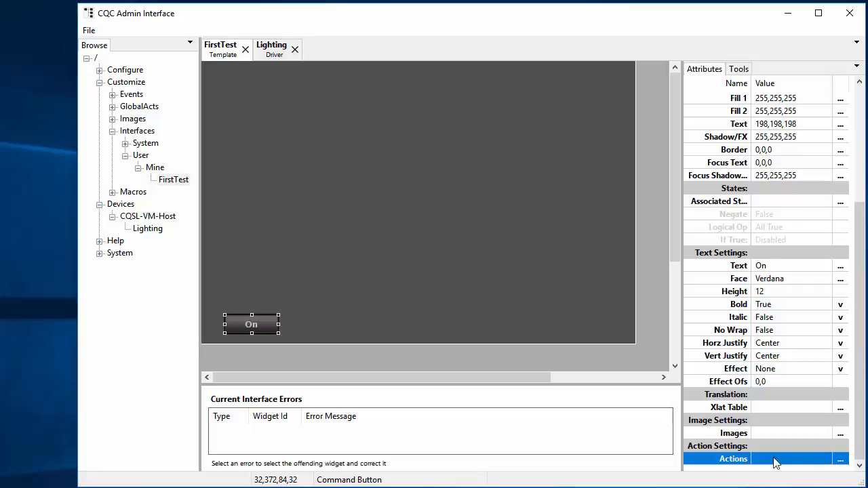
mouse_move(800, 437)
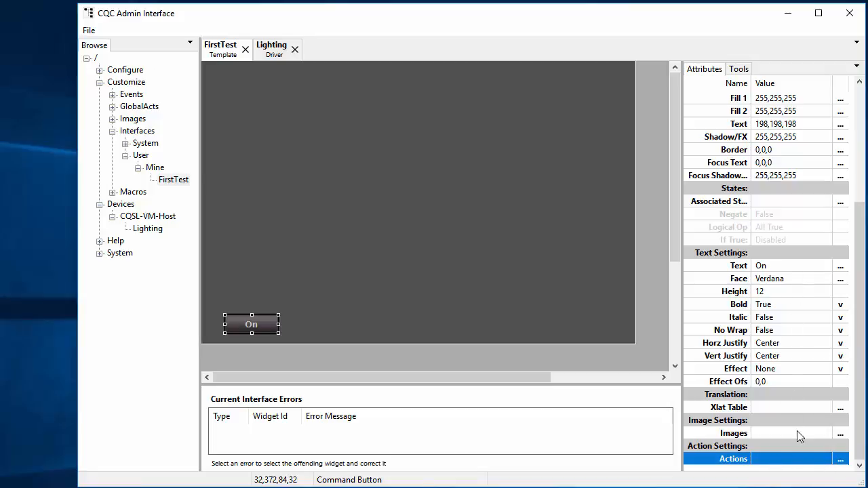
Step: Give the On button an OnClick FieldWrite to Lighting.LGHT#Sw_FamRmMain with value True
left_click(841, 458)
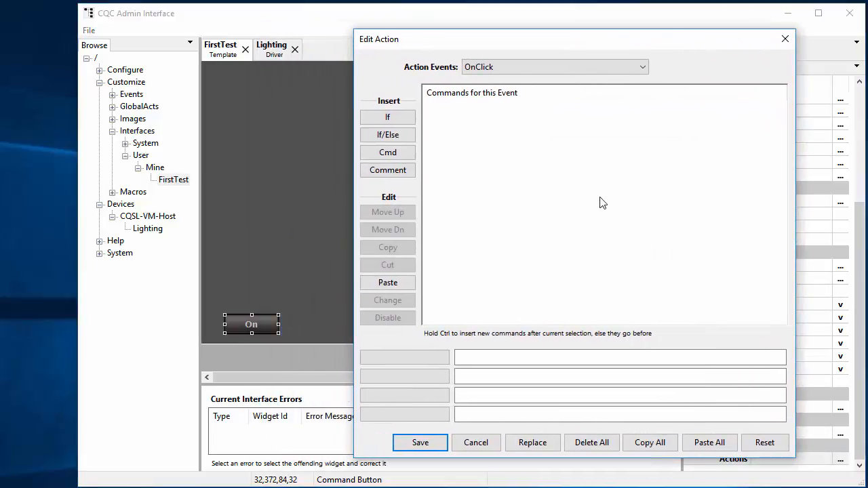
mouse_move(630, 236)
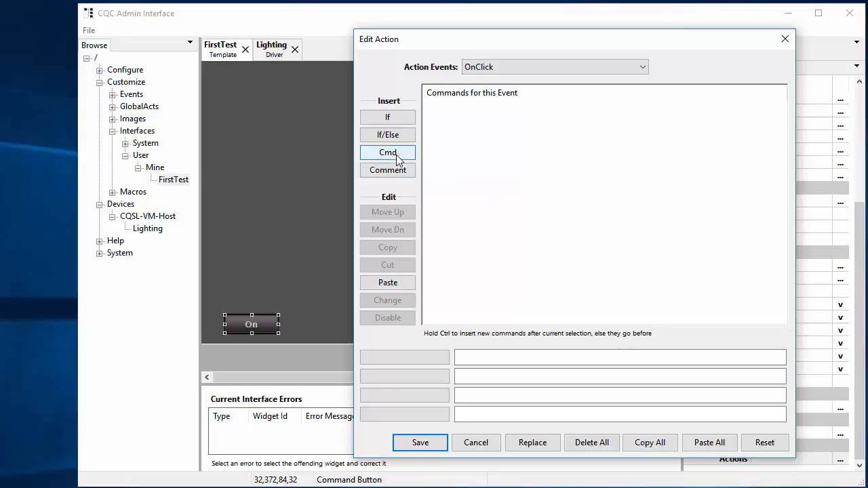
left_click(388, 152)
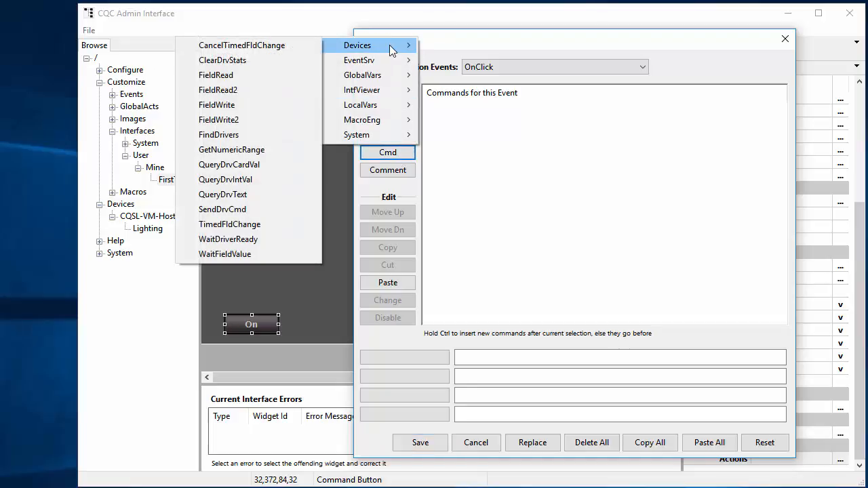
mouse_move(241, 45)
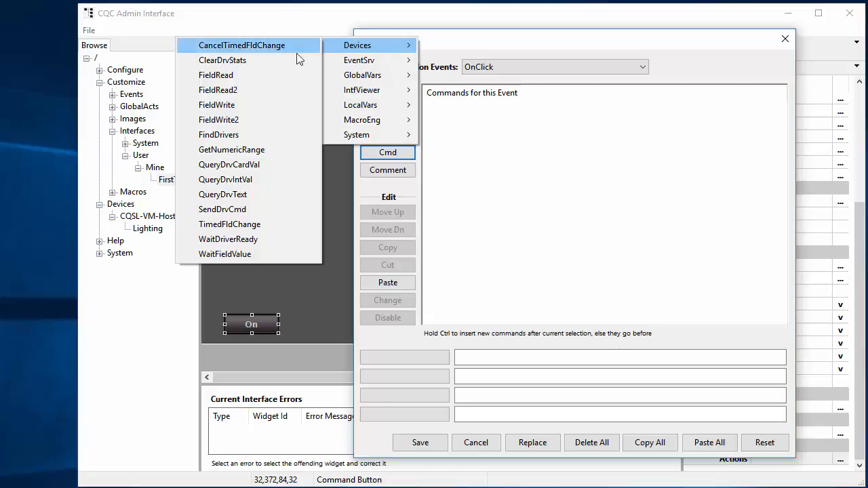
mouse_move(216, 105)
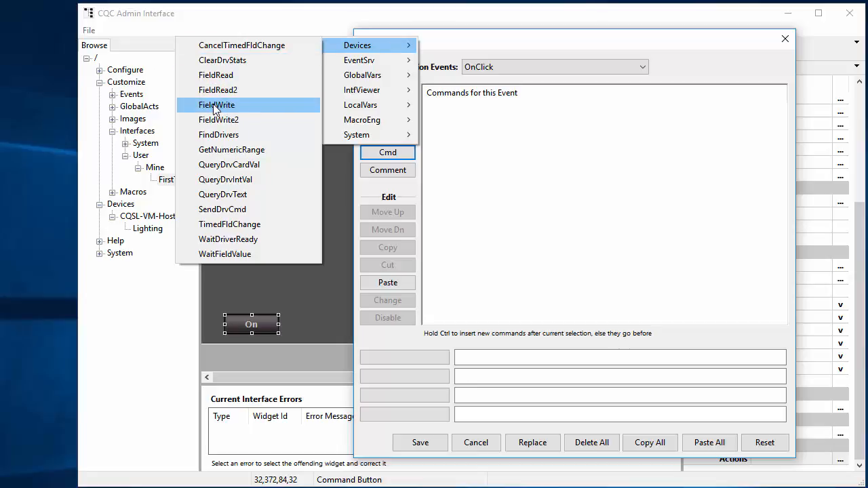
left_click(217, 104)
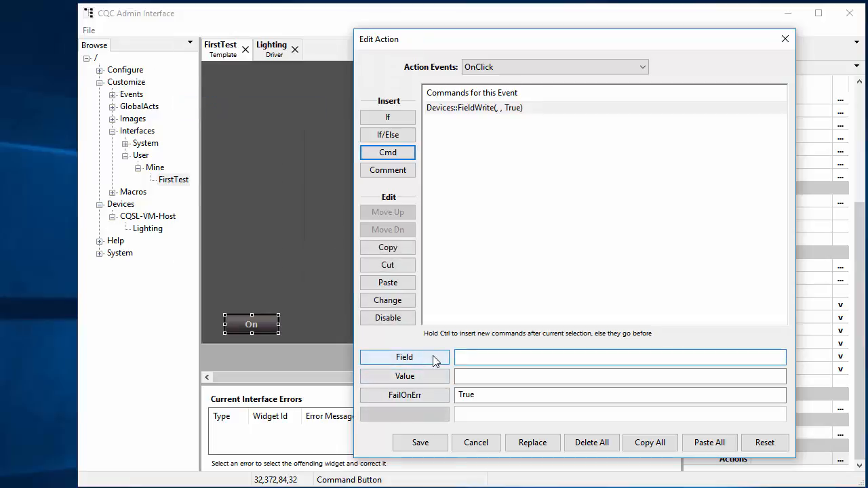
left_click(404, 358)
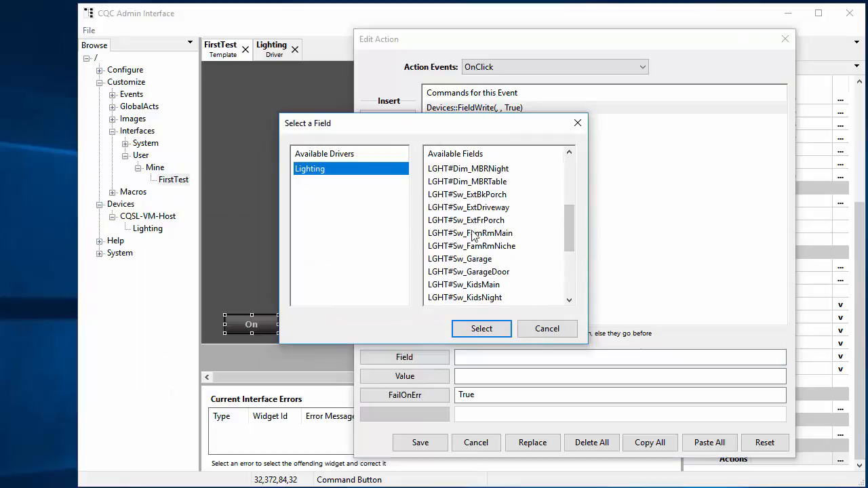
left_click(470, 233)
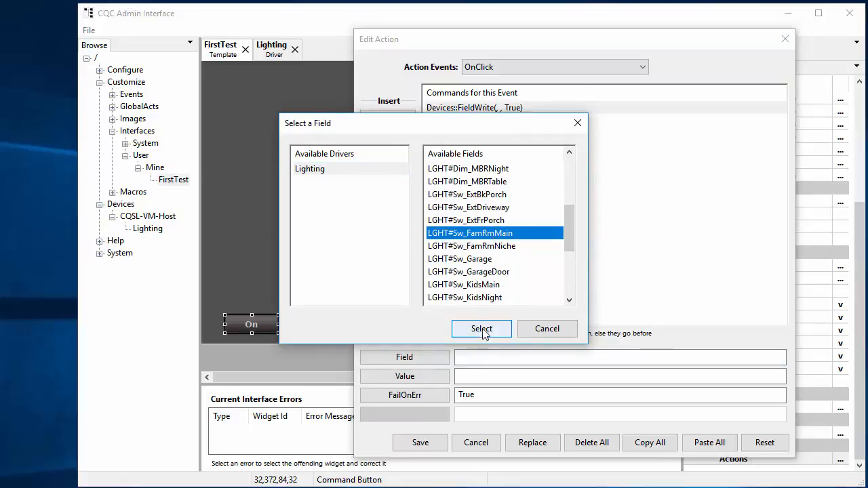
left_click(482, 328)
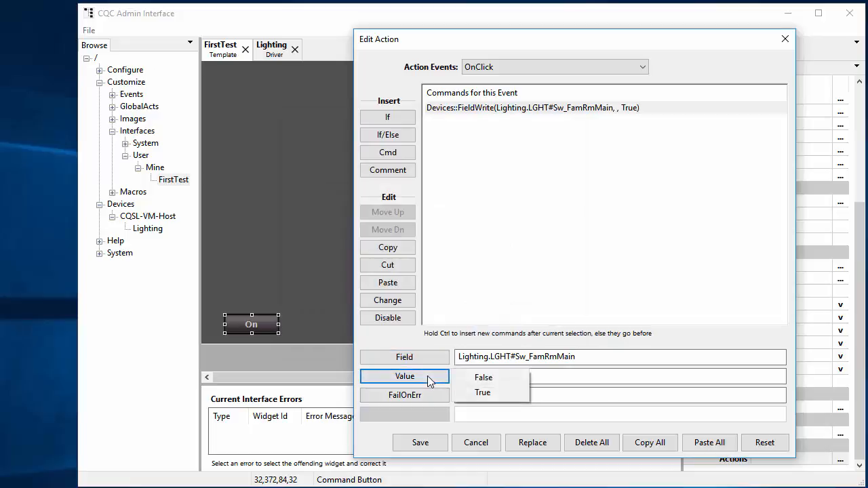
left_click(483, 393)
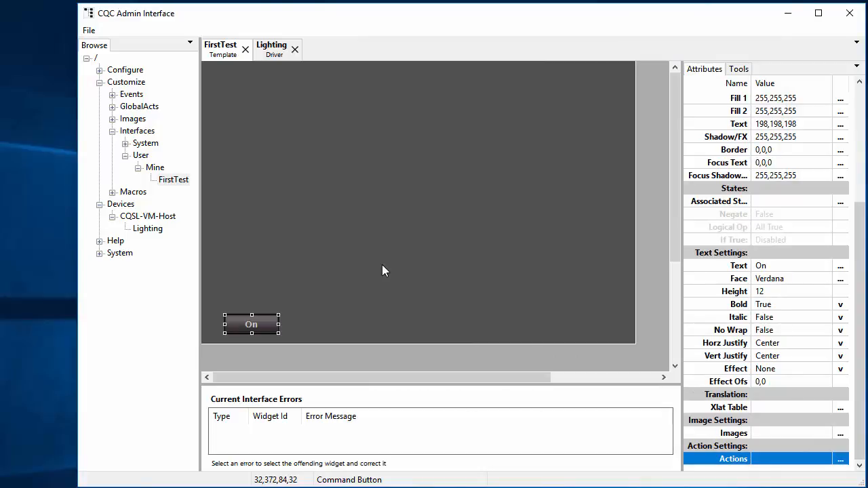
Step: Duplicate the On button to its right, label it 'Off', and select its copied FieldWrite command
right_click(251, 324)
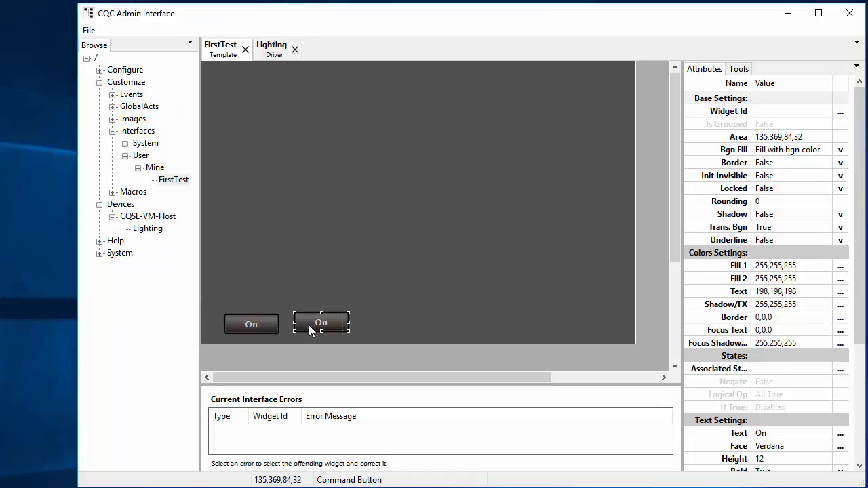
left_click_drag(320, 322, 312, 325)
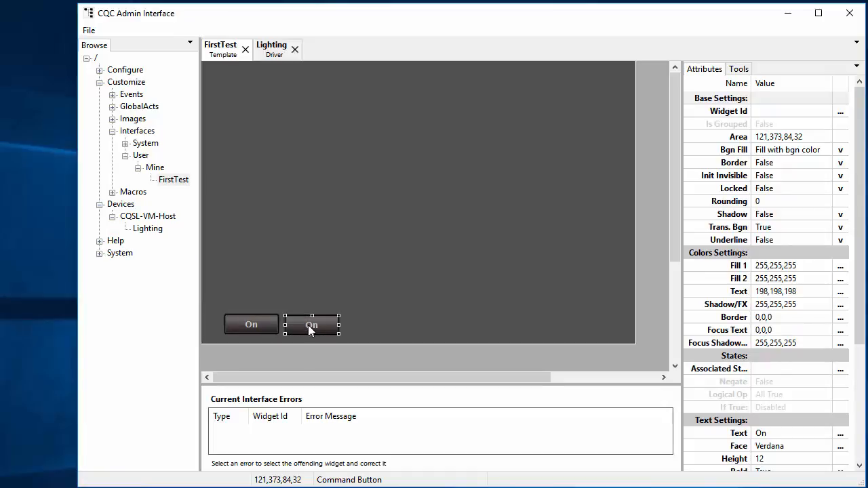
scroll("down", 3)
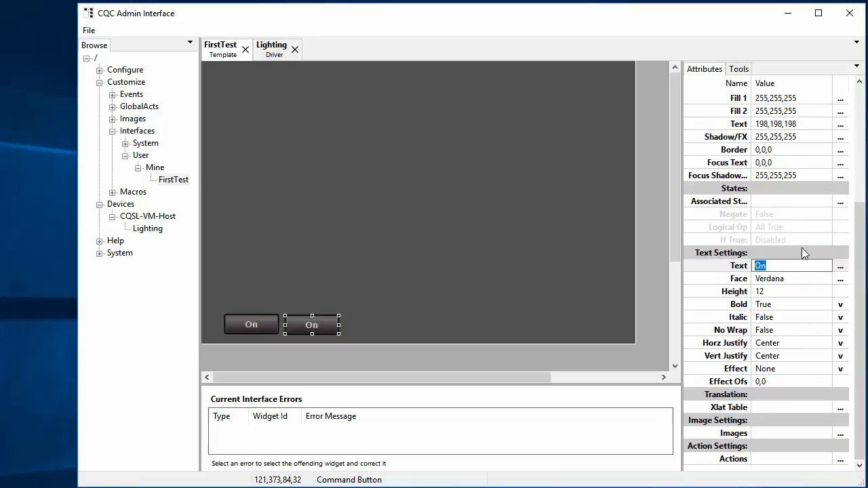
type("Off")
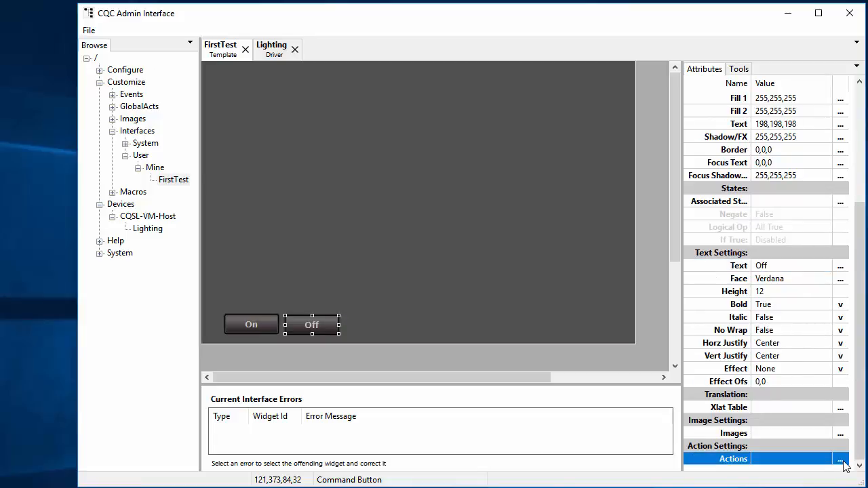
left_click(841, 458)
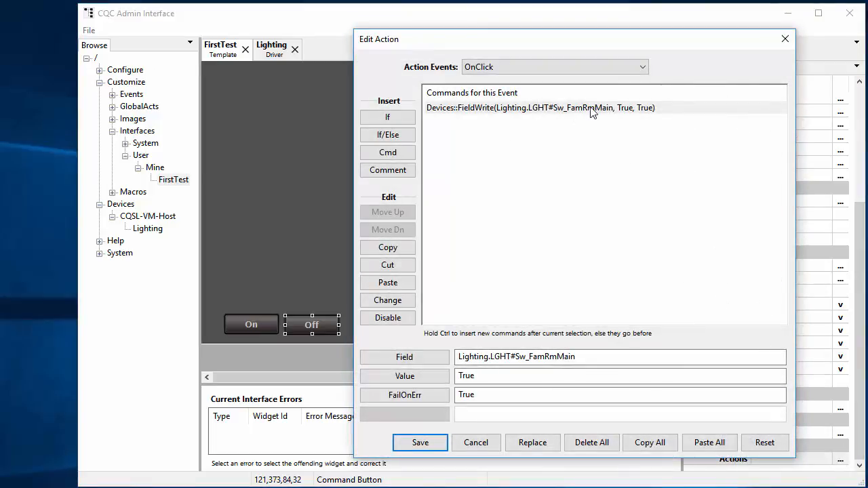
left_click(593, 108)
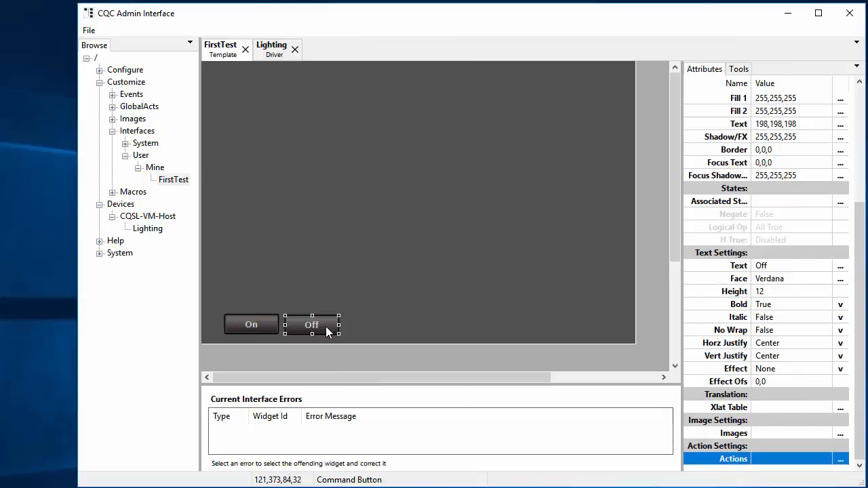
mouse_move(270, 271)
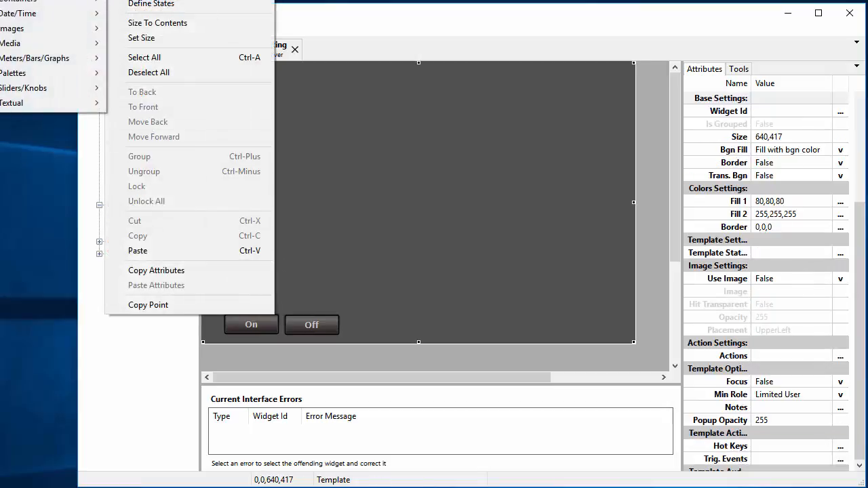
mouse_move(27, 27)
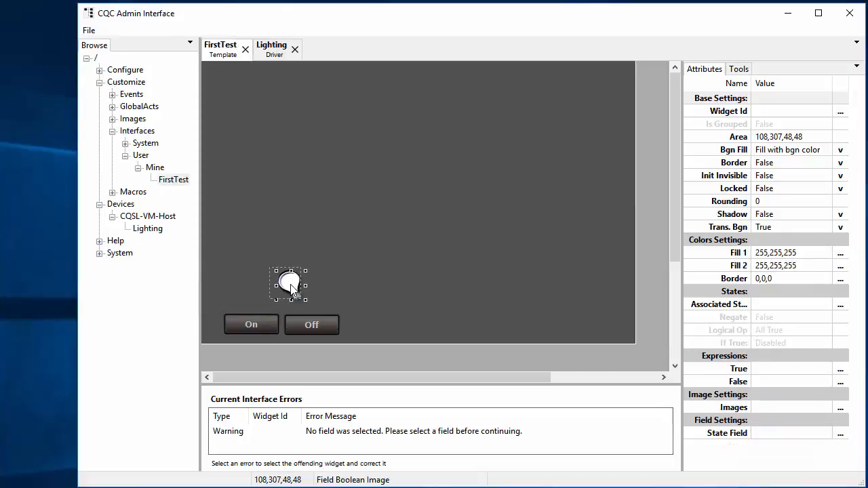
Step: Place a Field Boolean Image widget just above the On button
left_click_drag(290, 283, 285, 278)
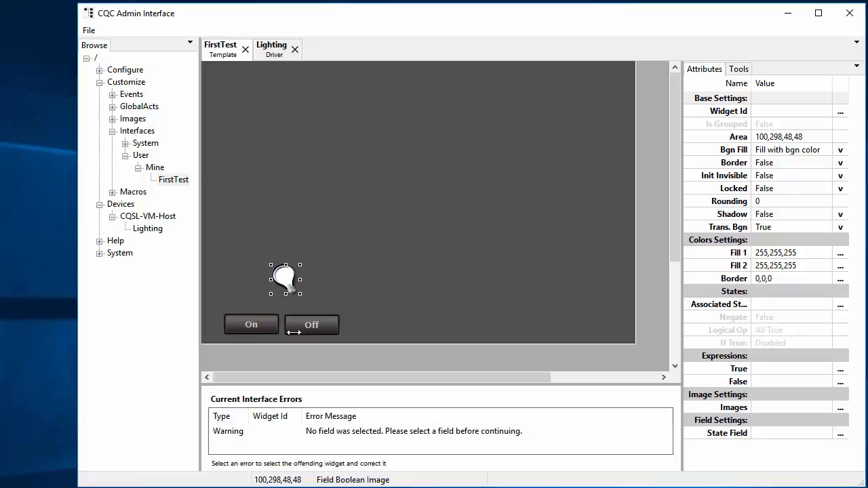
mouse_move(253, 285)
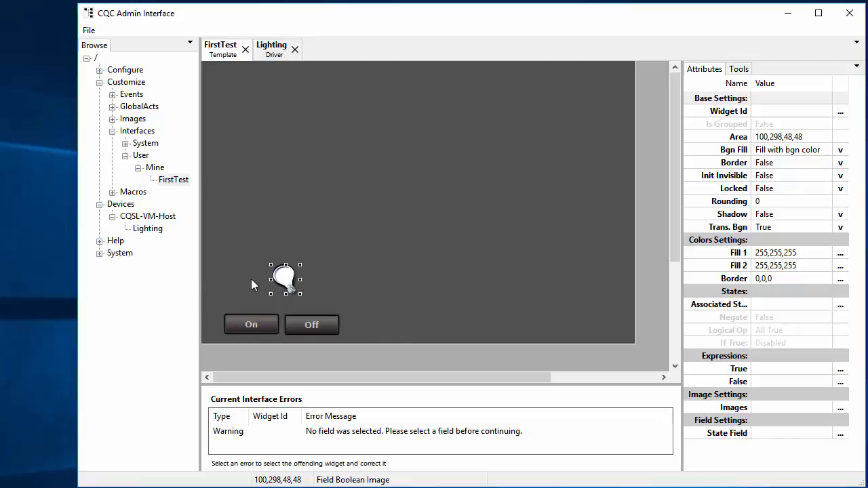
mouse_move(442, 263)
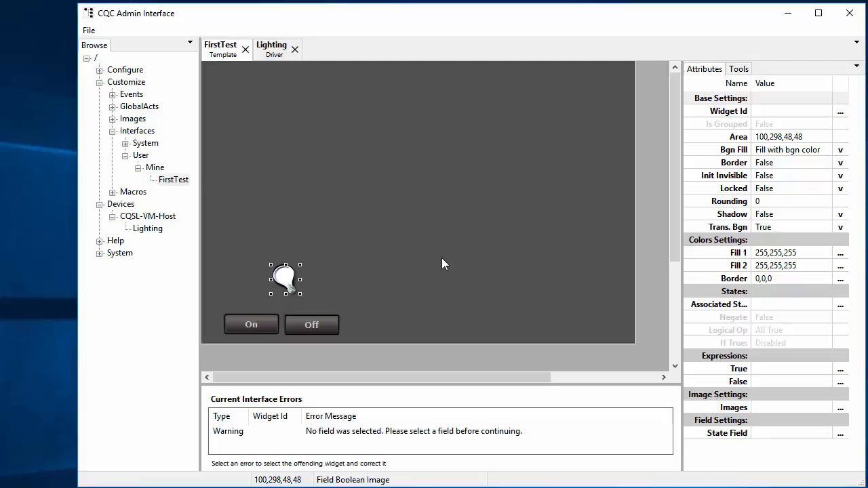
mouse_move(644, 412)
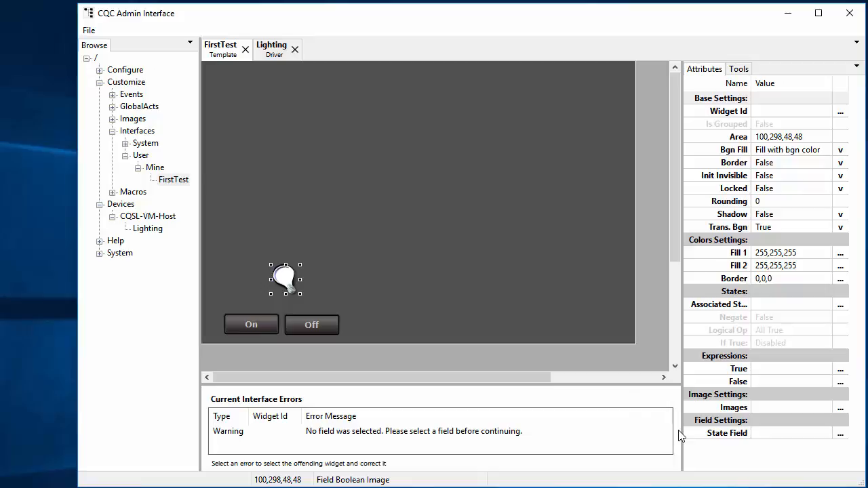
mouse_move(789, 438)
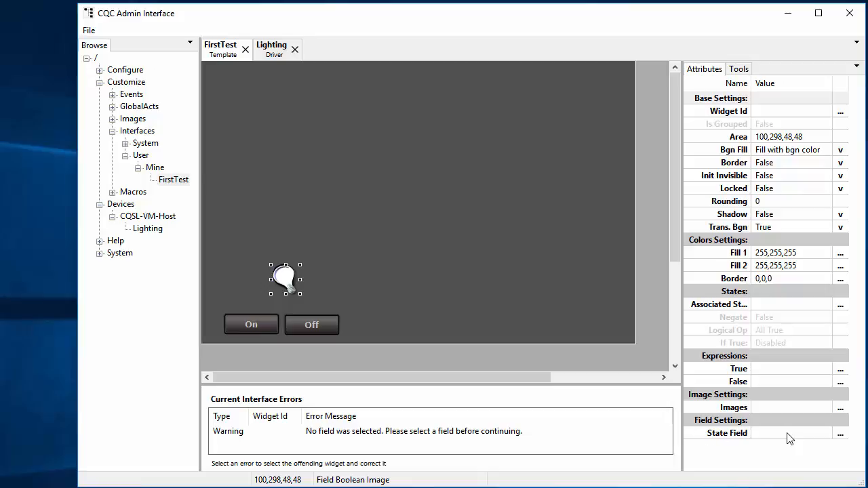
mouse_move(363, 437)
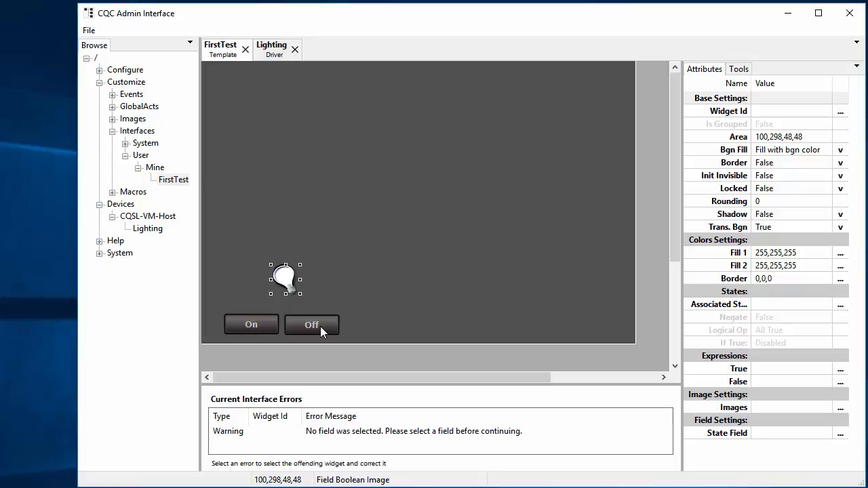
Step: Set the bulb image's State Field to Lighting.LGHT#Sw_FamRmMain from the missing-field warning
left_click(312, 326)
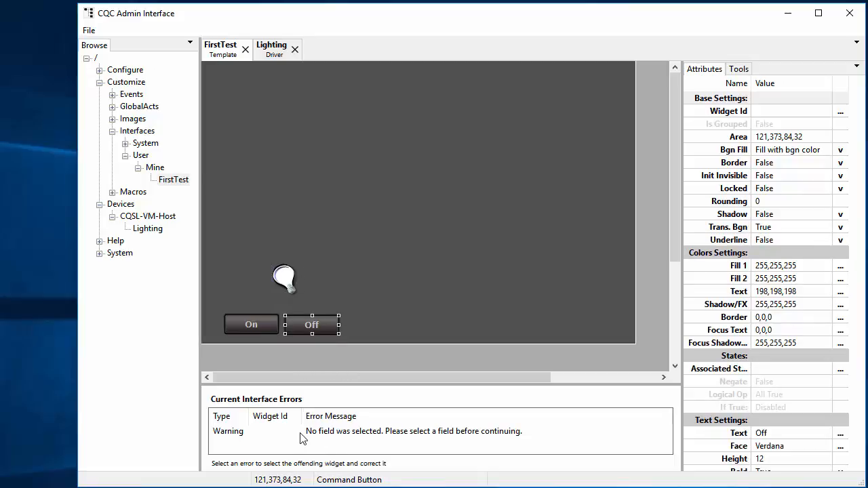
left_click(284, 278)
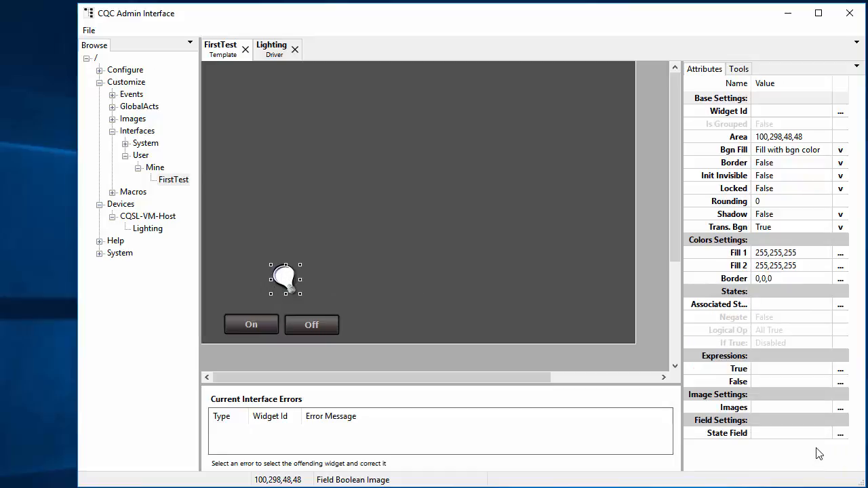
left_click(727, 432)
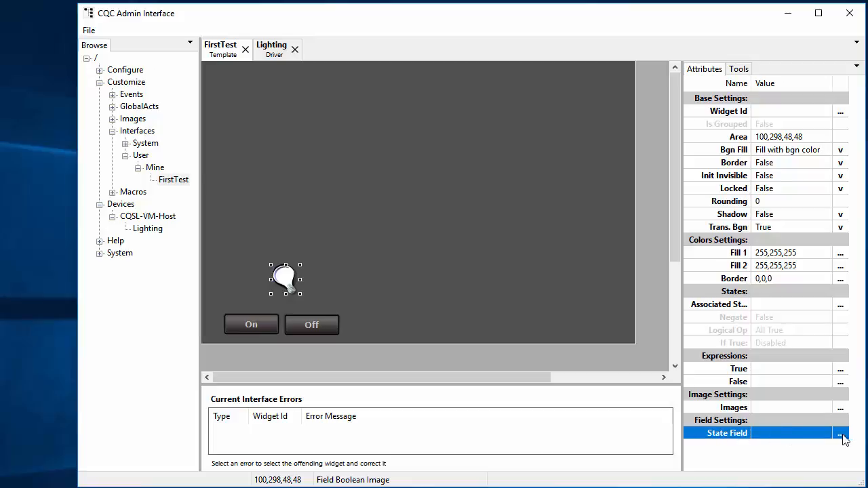
left_click(841, 433)
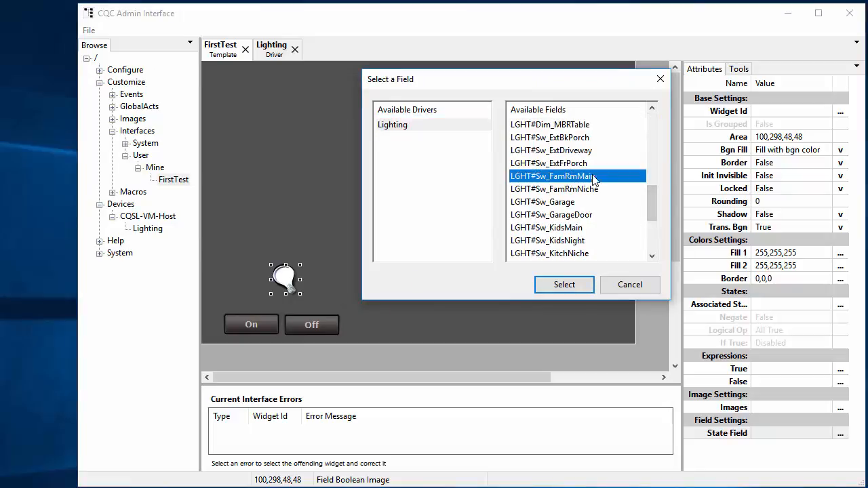
left_click(564, 284)
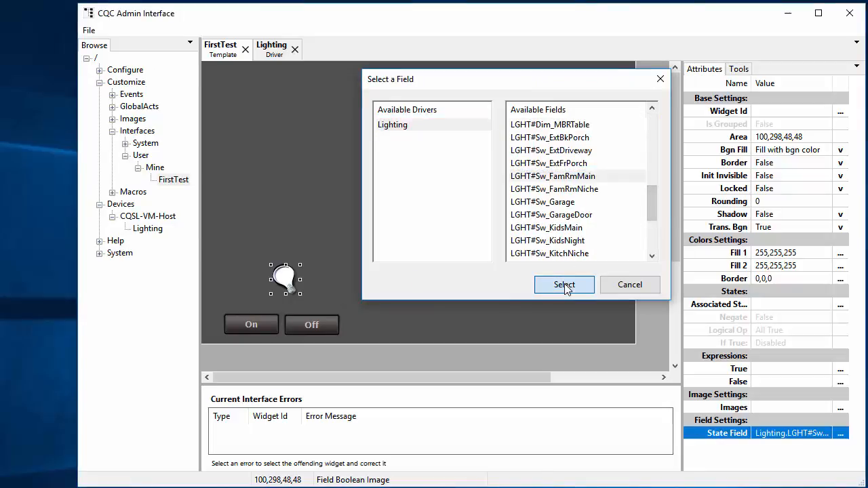
left_click(564, 284)
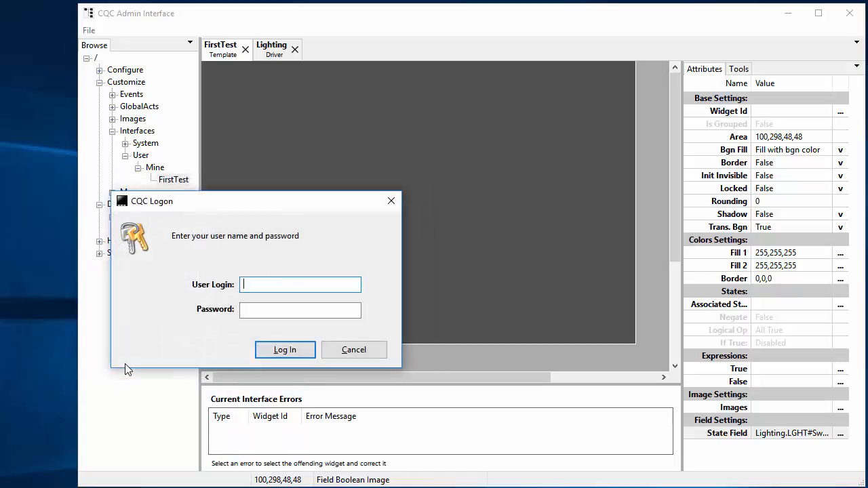
Step: Log on as Adm and load User > Mine > FirstTest in the viewer
type("Adm")
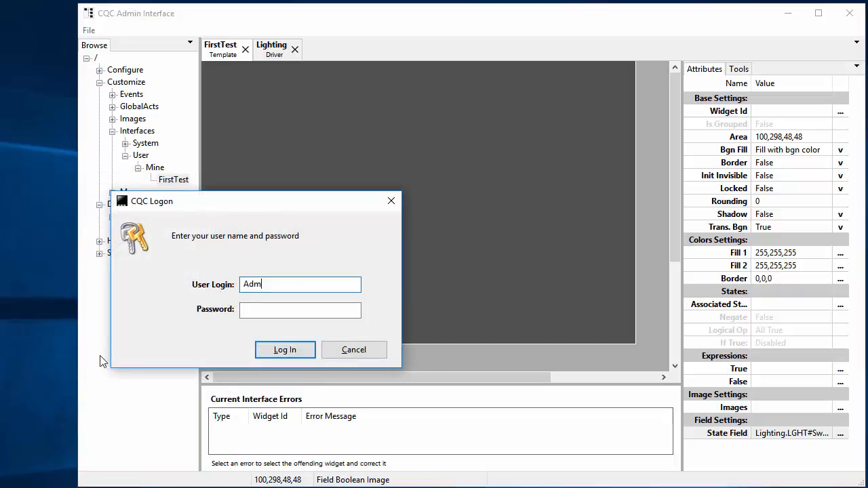
left_click(285, 350)
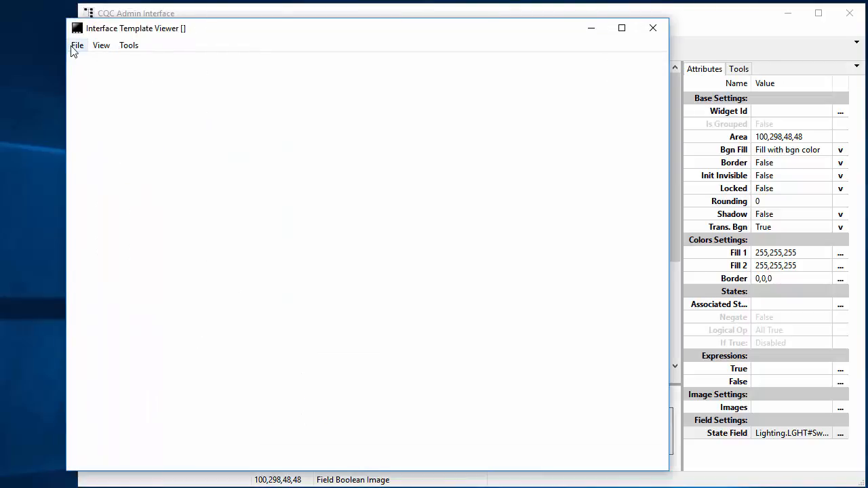
left_click(76, 45)
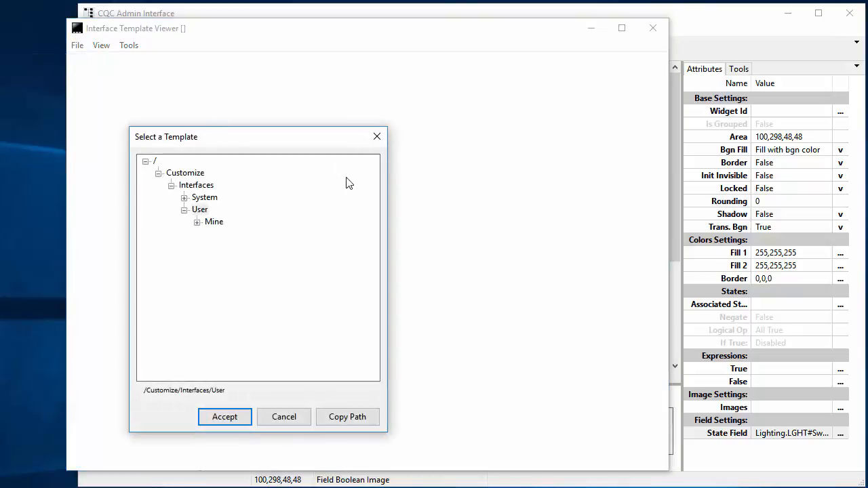
left_click(200, 209)
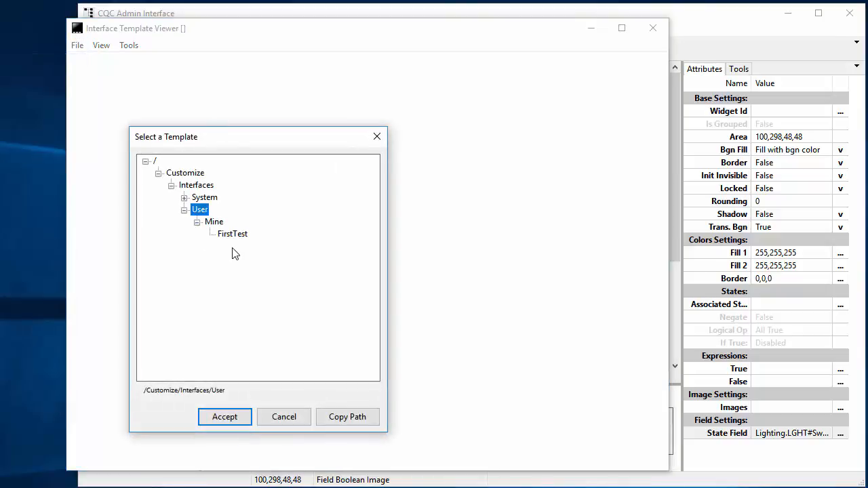
left_click(233, 233)
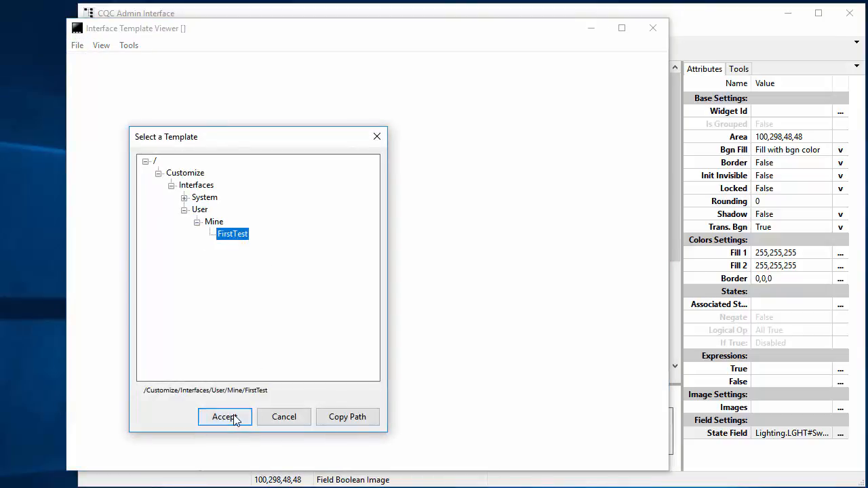
left_click(225, 416)
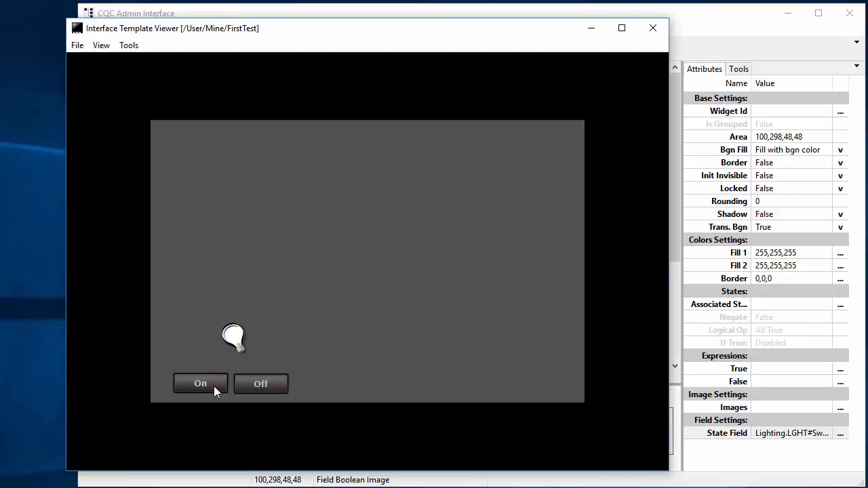
left_click(200, 382)
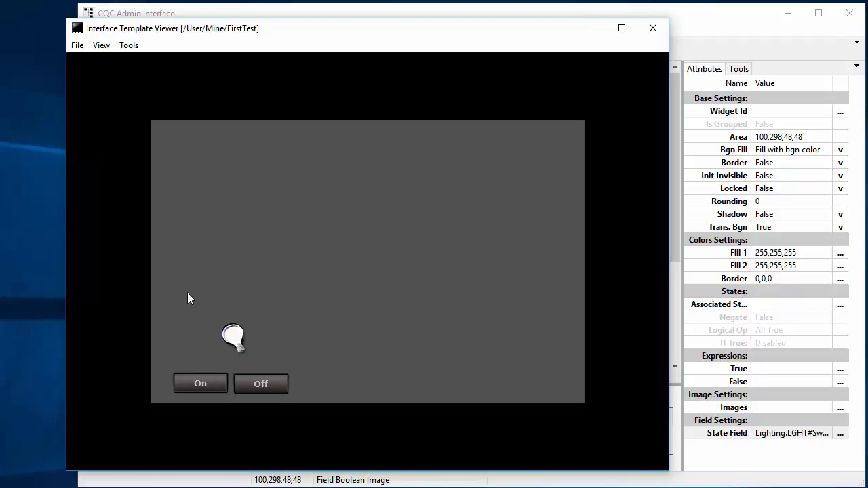
mouse_move(256, 361)
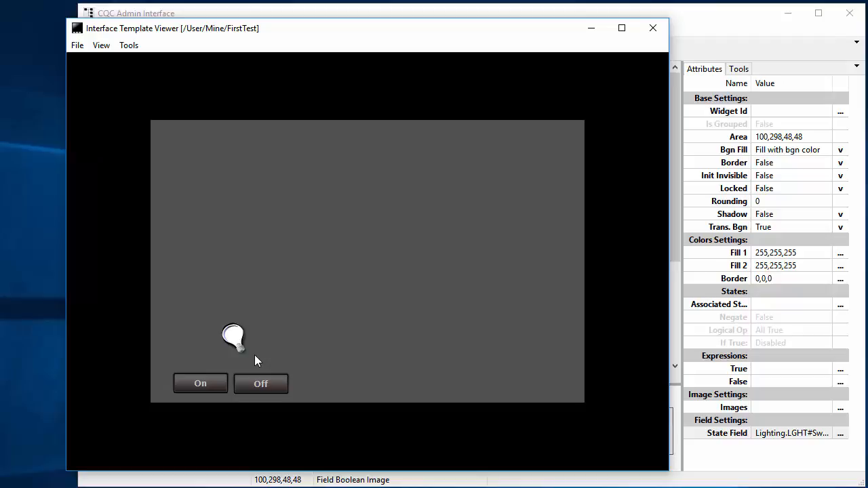
mouse_move(256, 361)
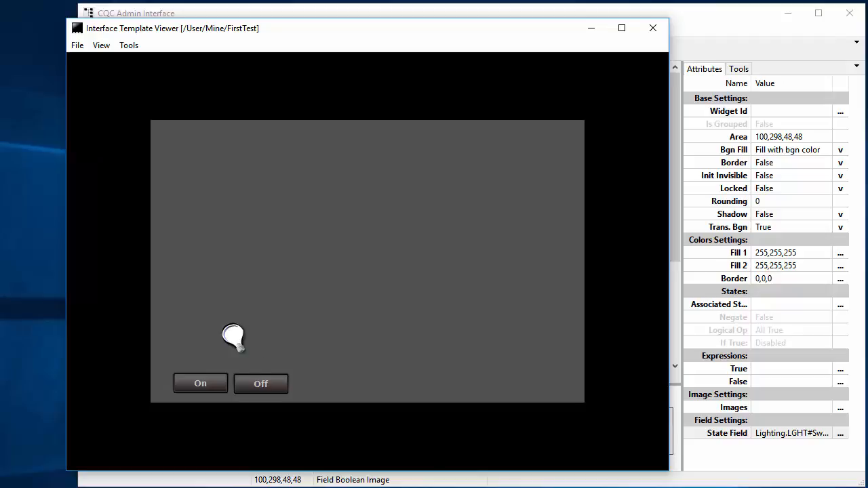